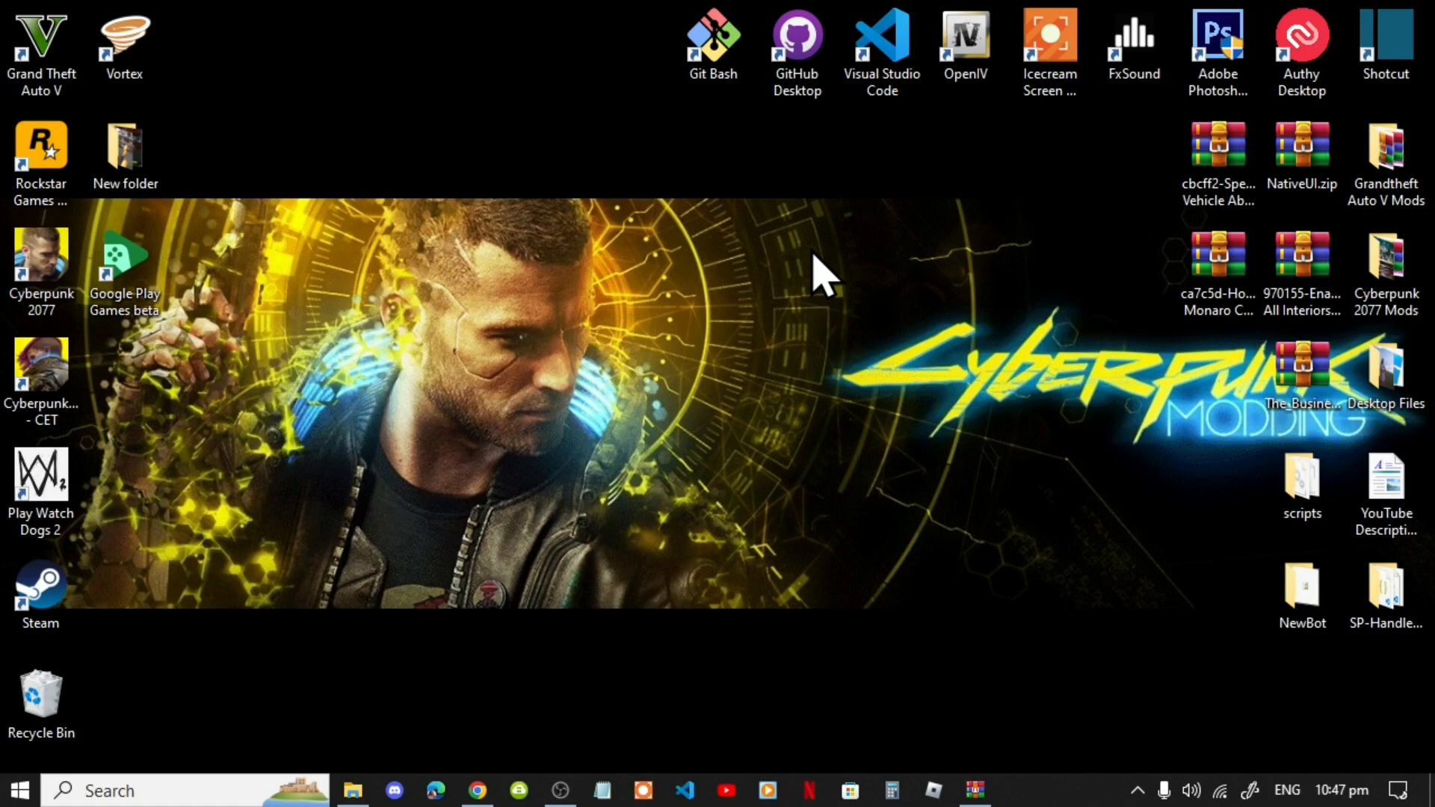
From the GTA V shortcut's file location, browse to mods\update\x64\dlcpacks.
left_click(476, 790)
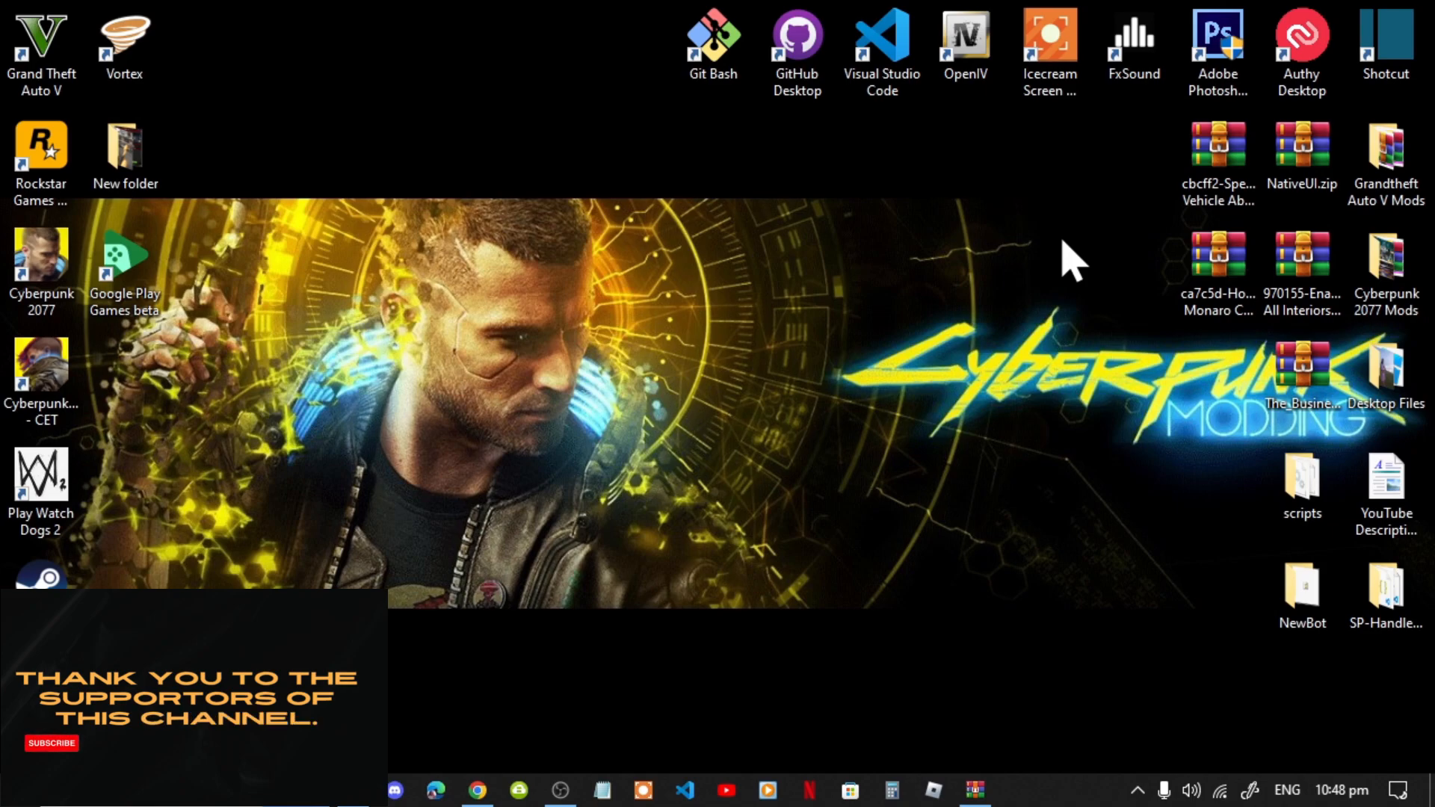
left_click(41, 46)
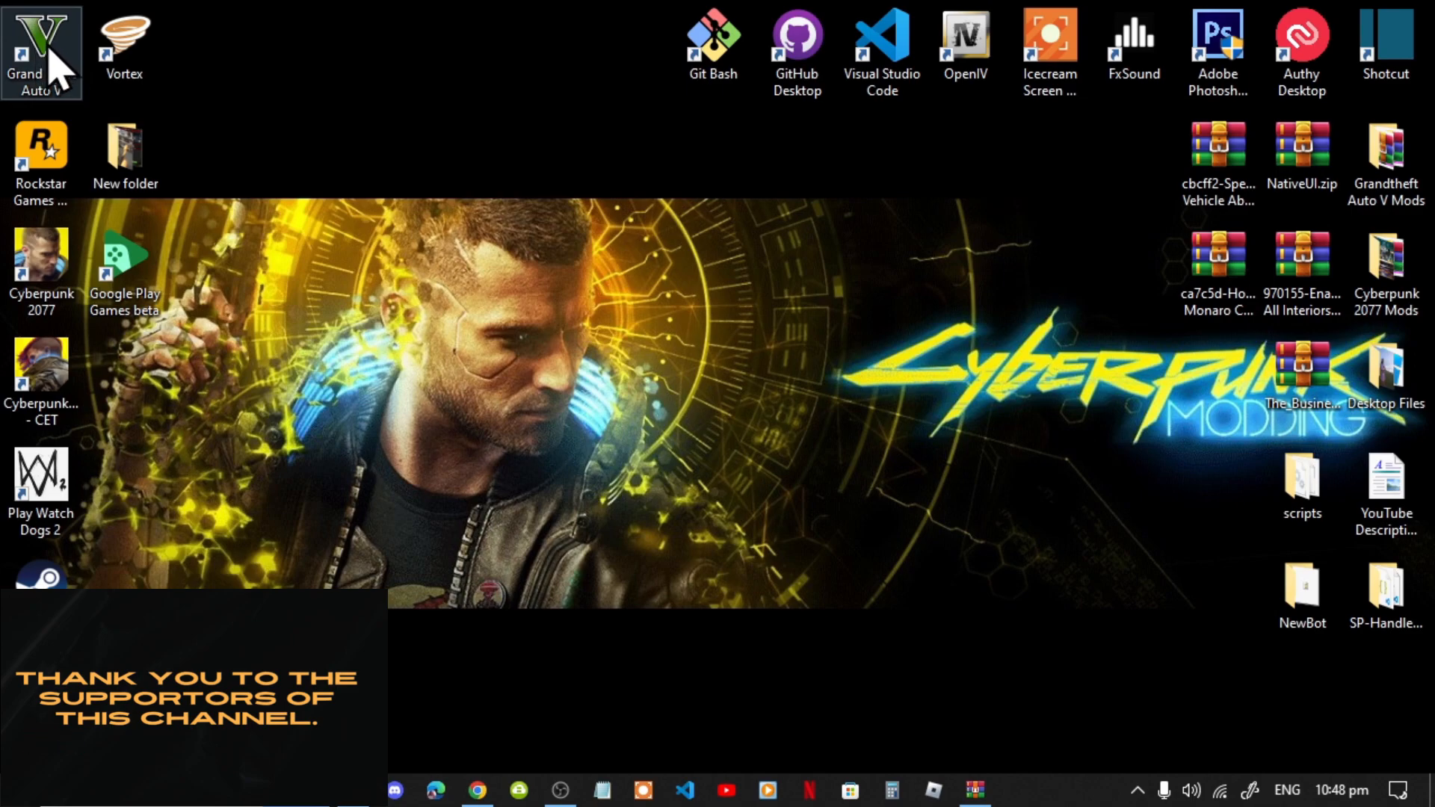
right_click(40, 50)
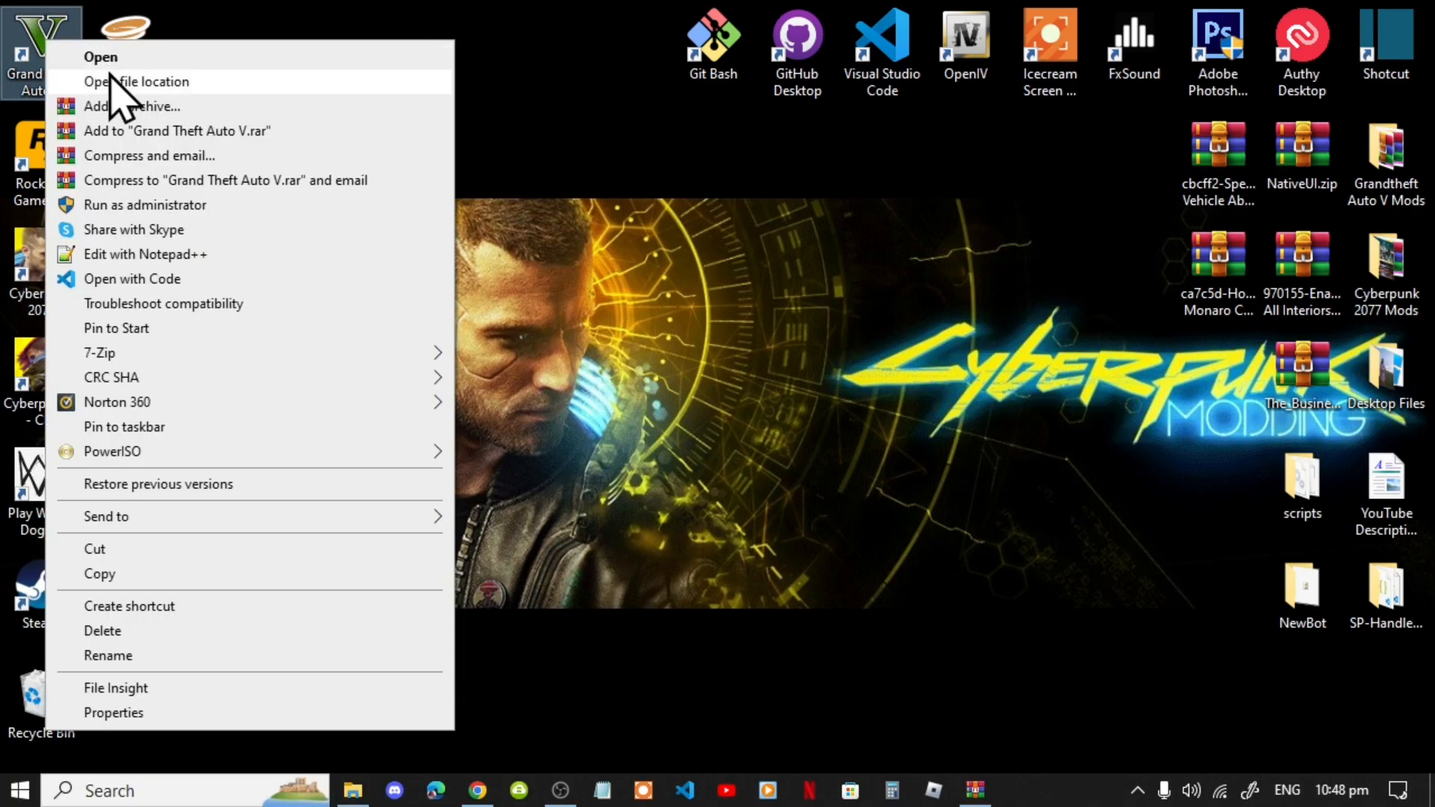
left_click(136, 82)
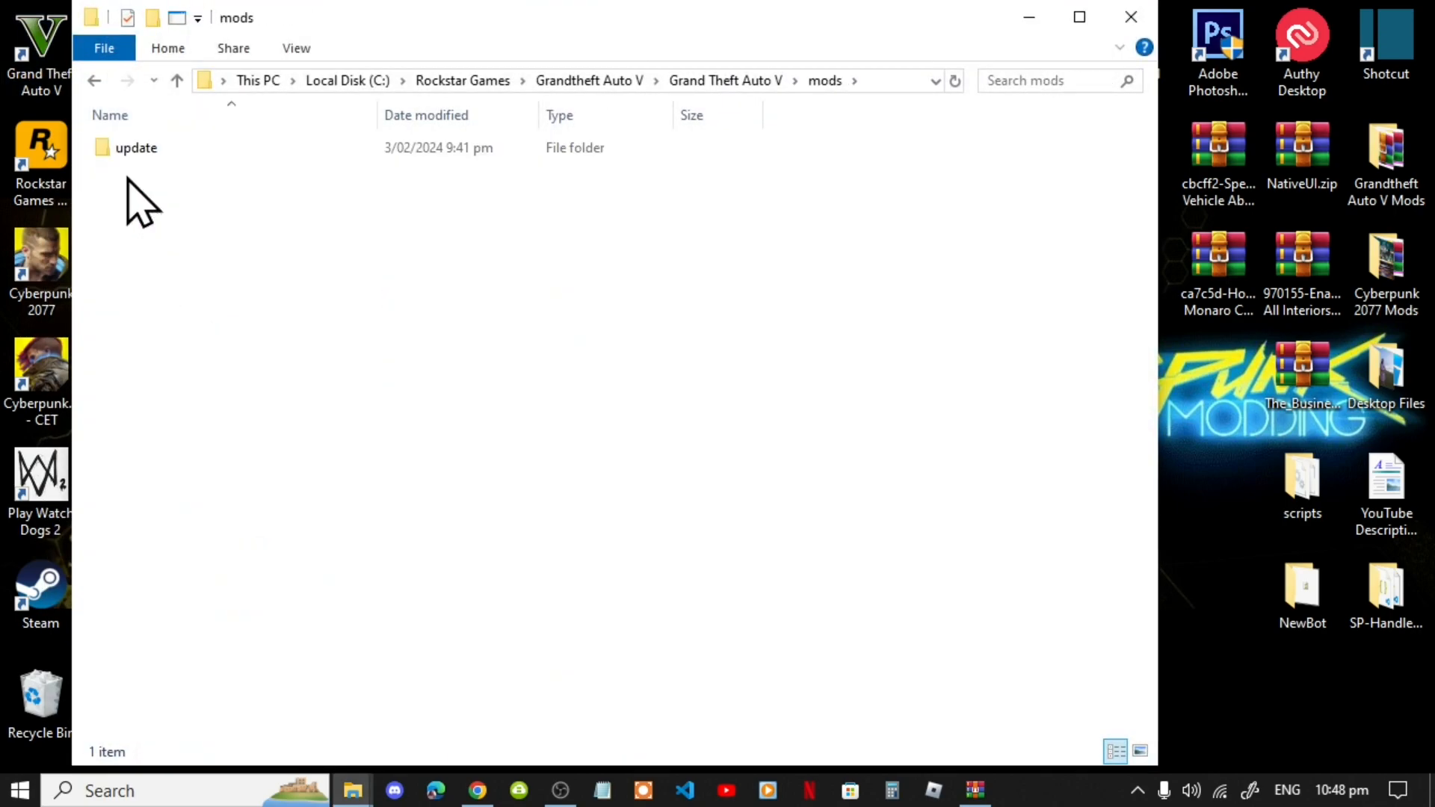
double_click(135, 147)
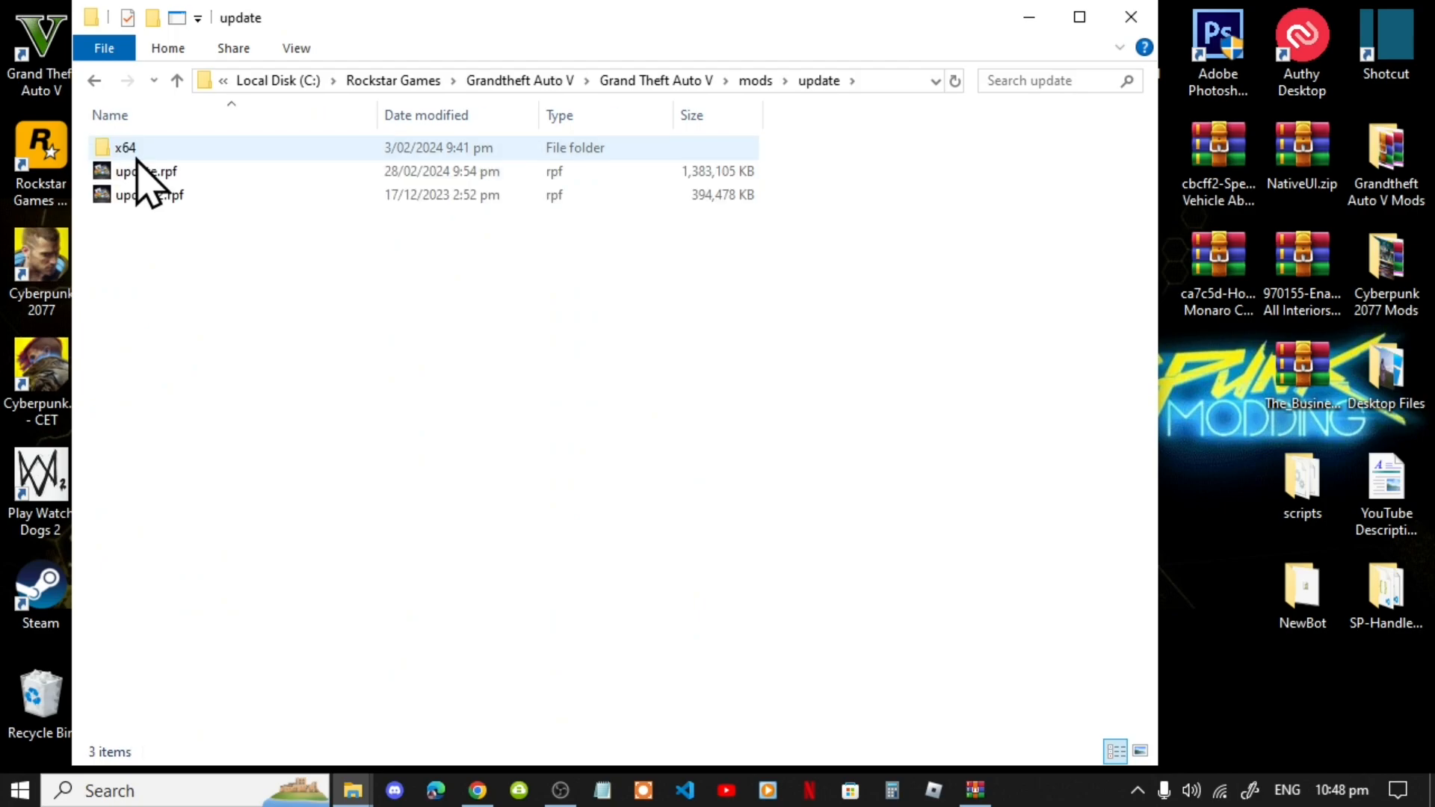
double_click(125, 147)
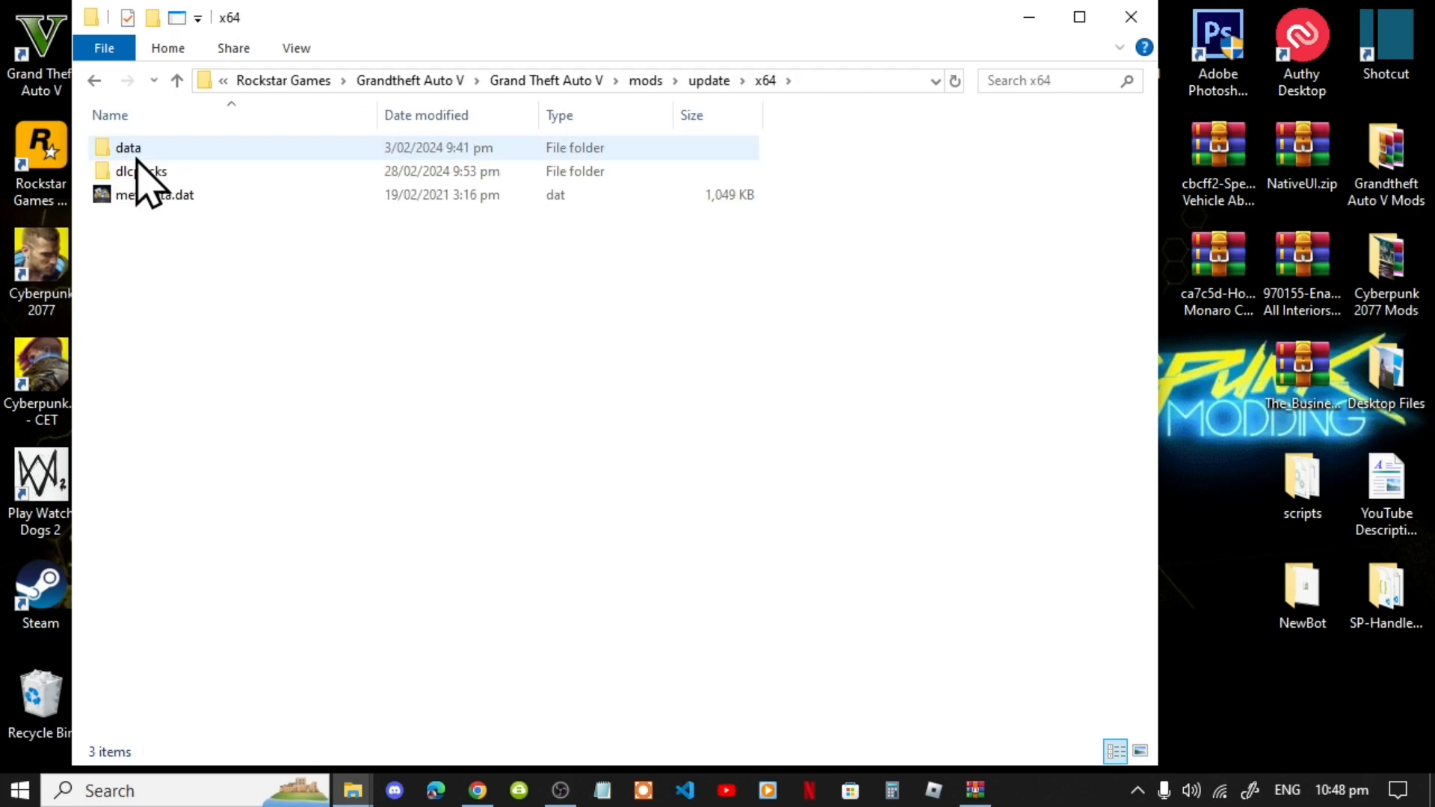
left_click(141, 171)
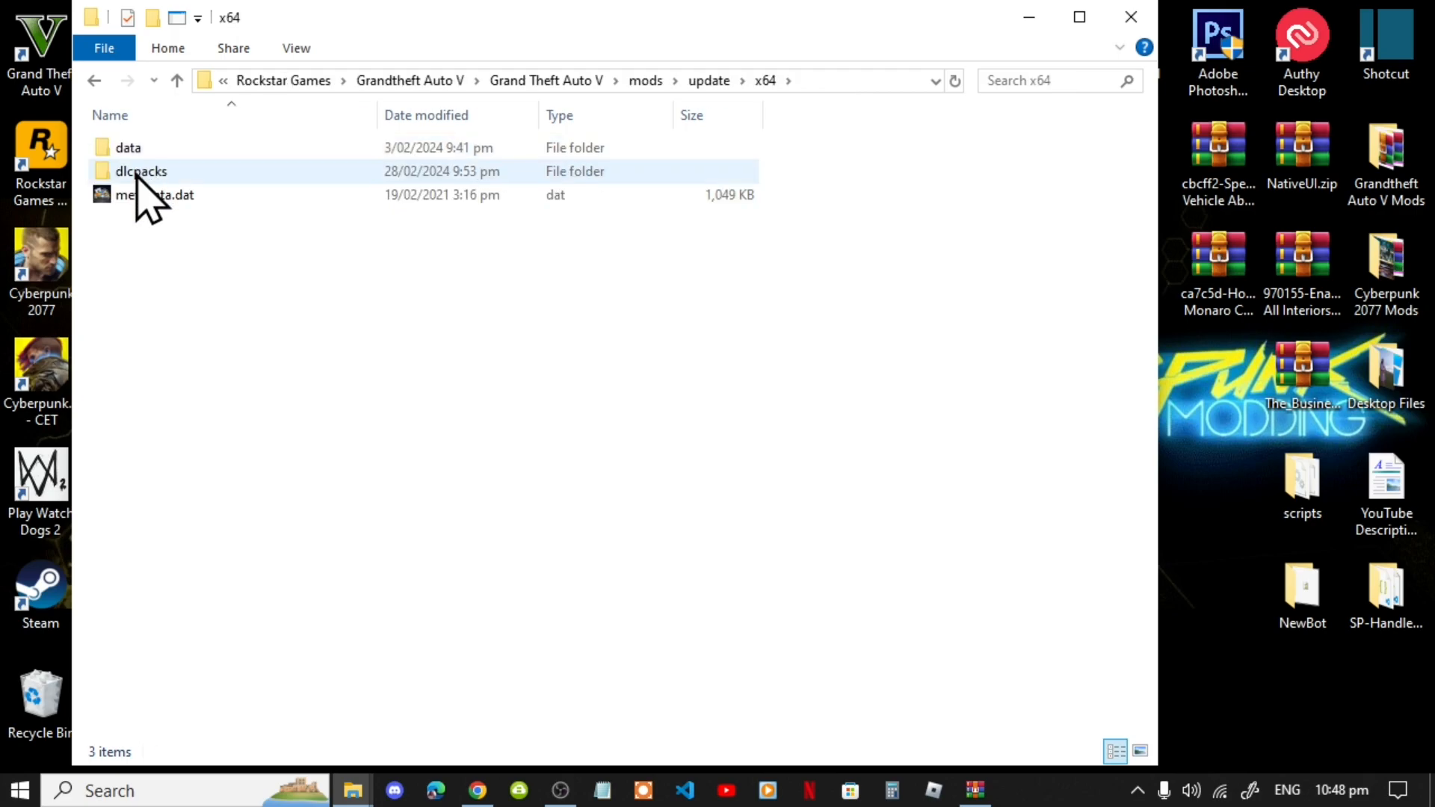
double_click(141, 172)
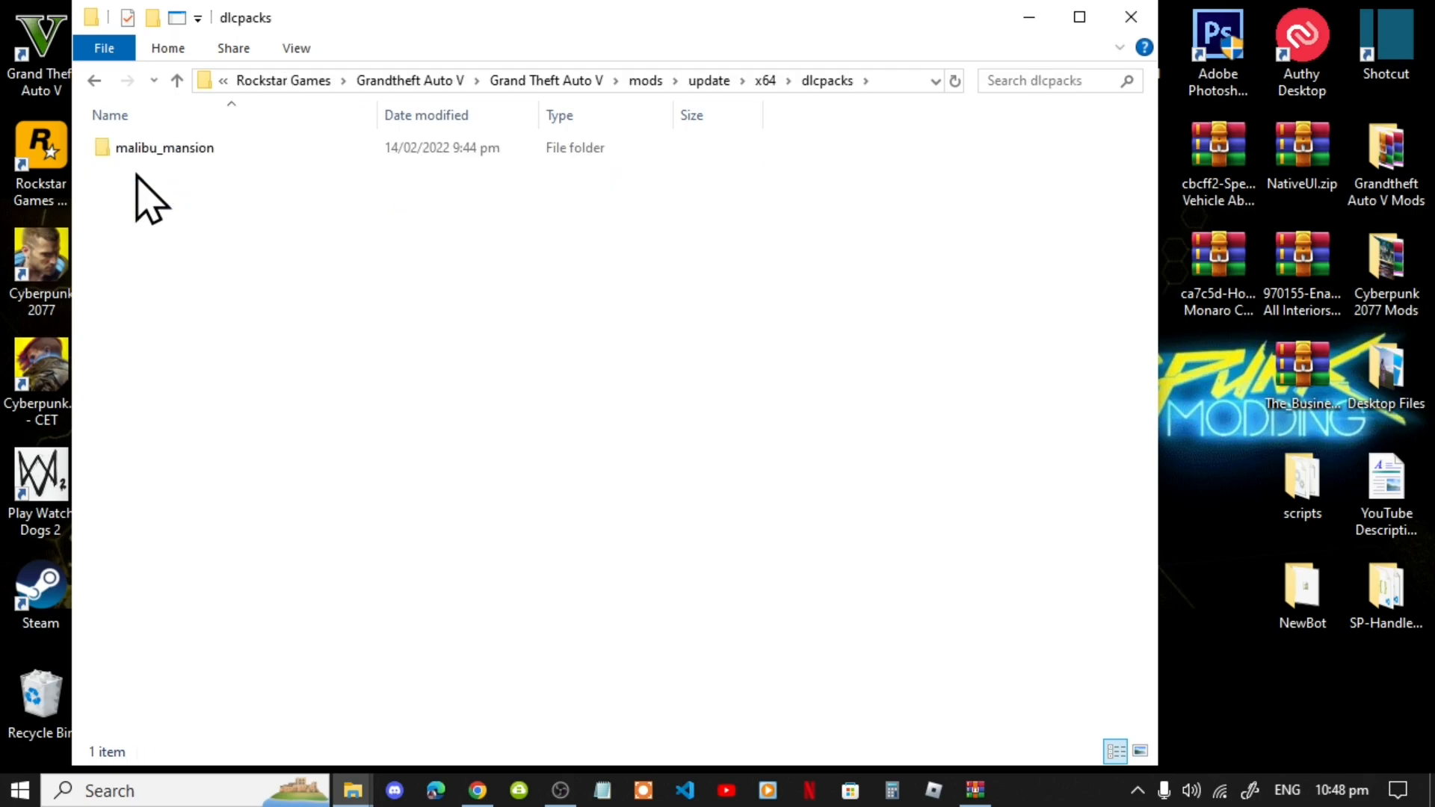
mouse_move(908, 680)
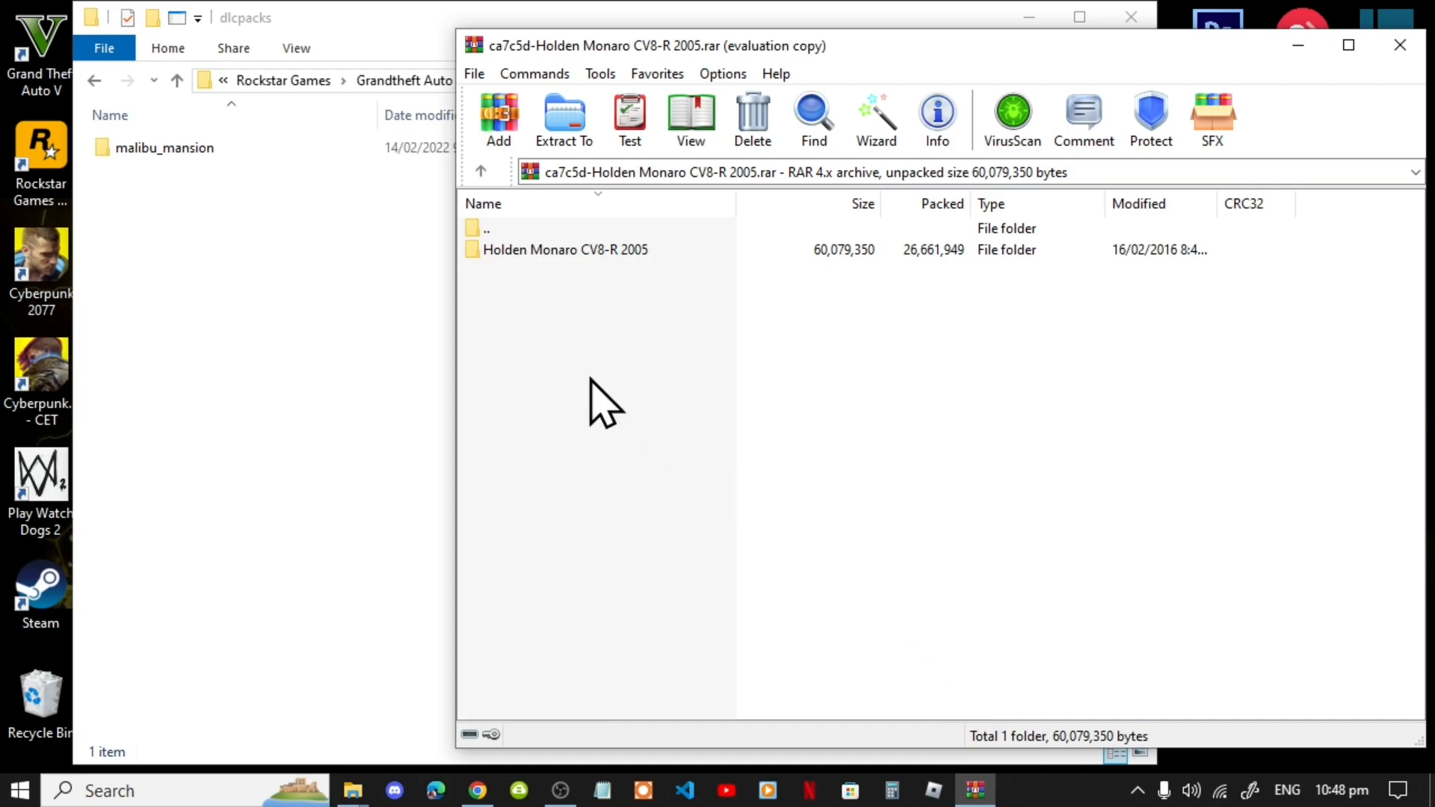
Copy cv8 from the Holden Monaro CV8-R 2005 Add-on folder into dlcpacks, then close Explorer.
left_click(565, 249)
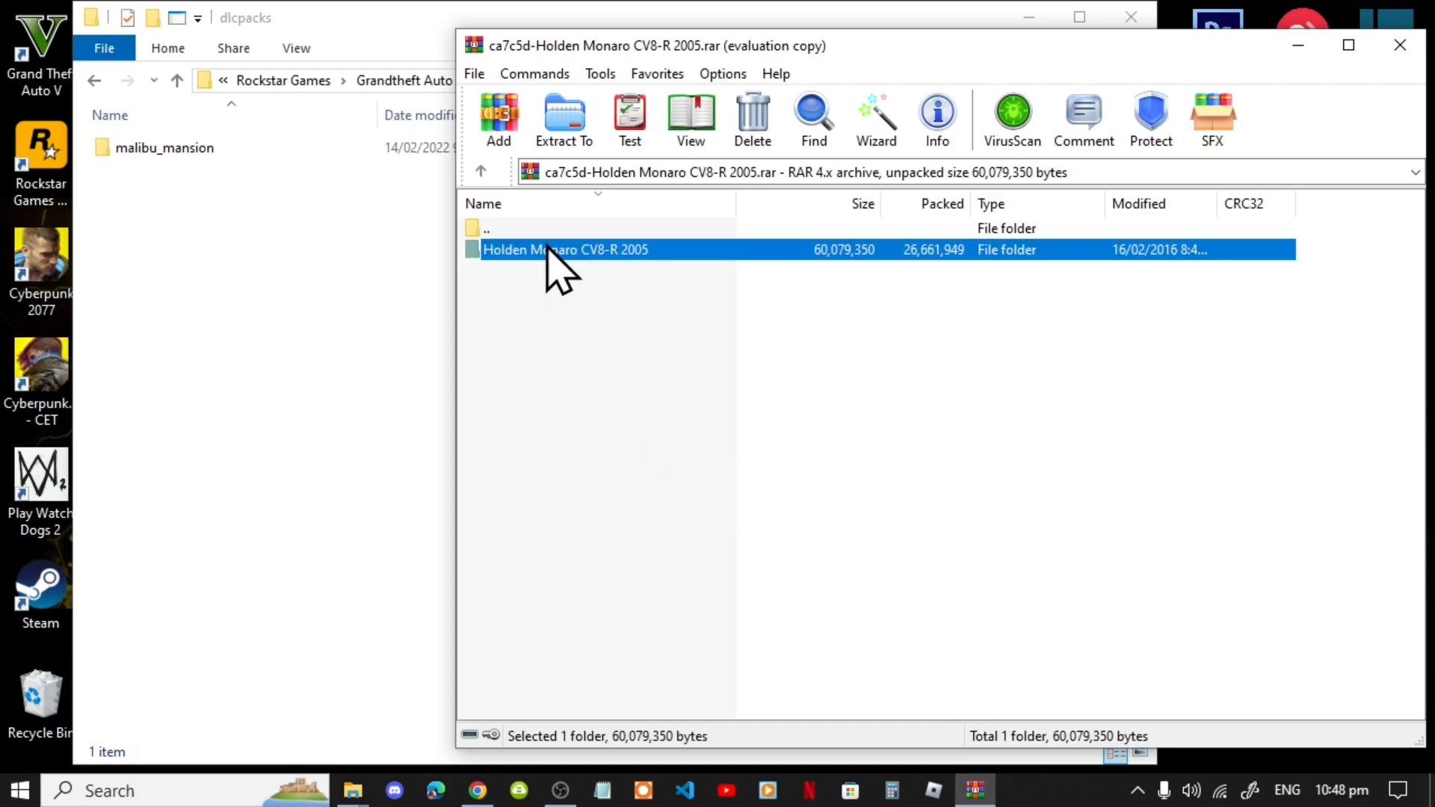
double_click(565, 249)
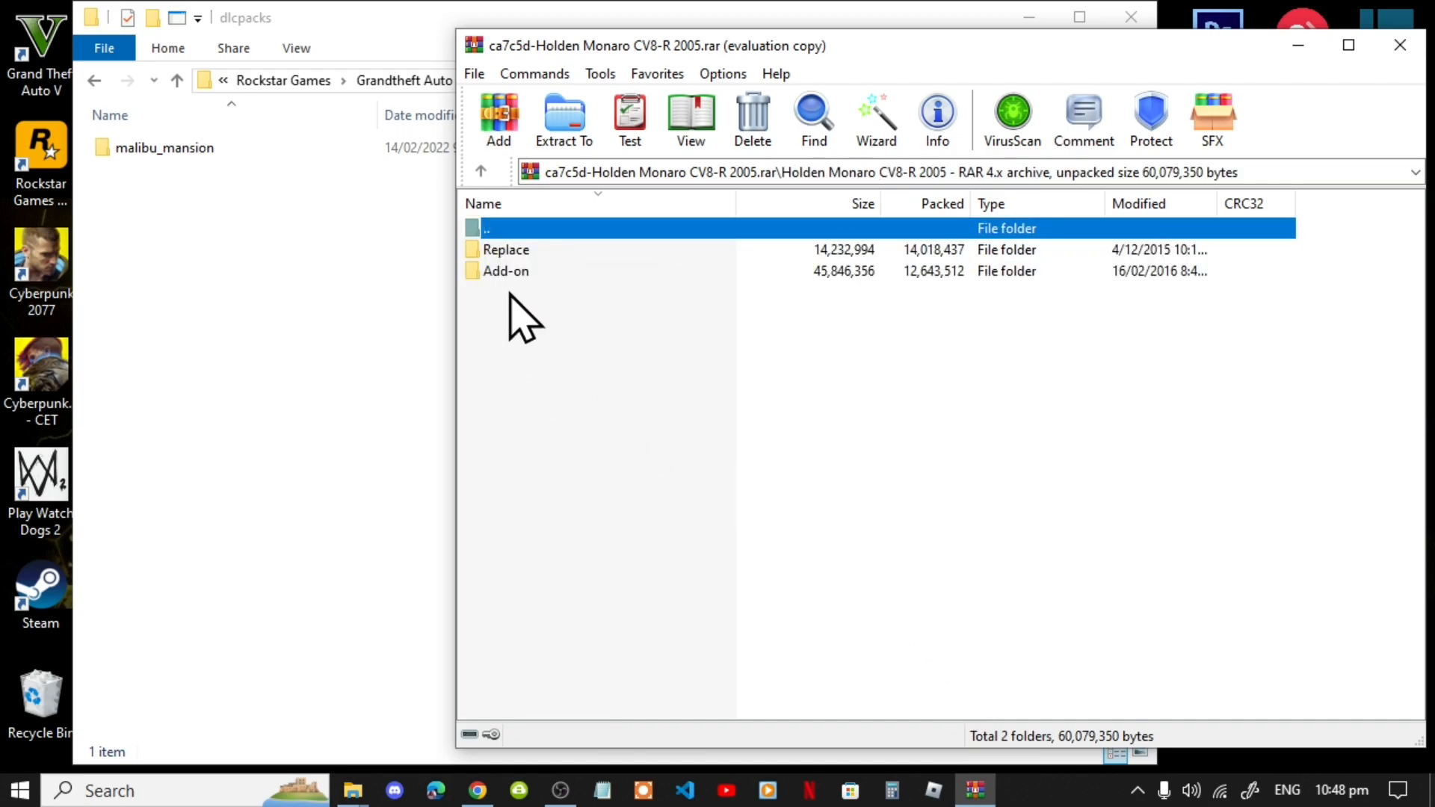
double_click(506, 271)
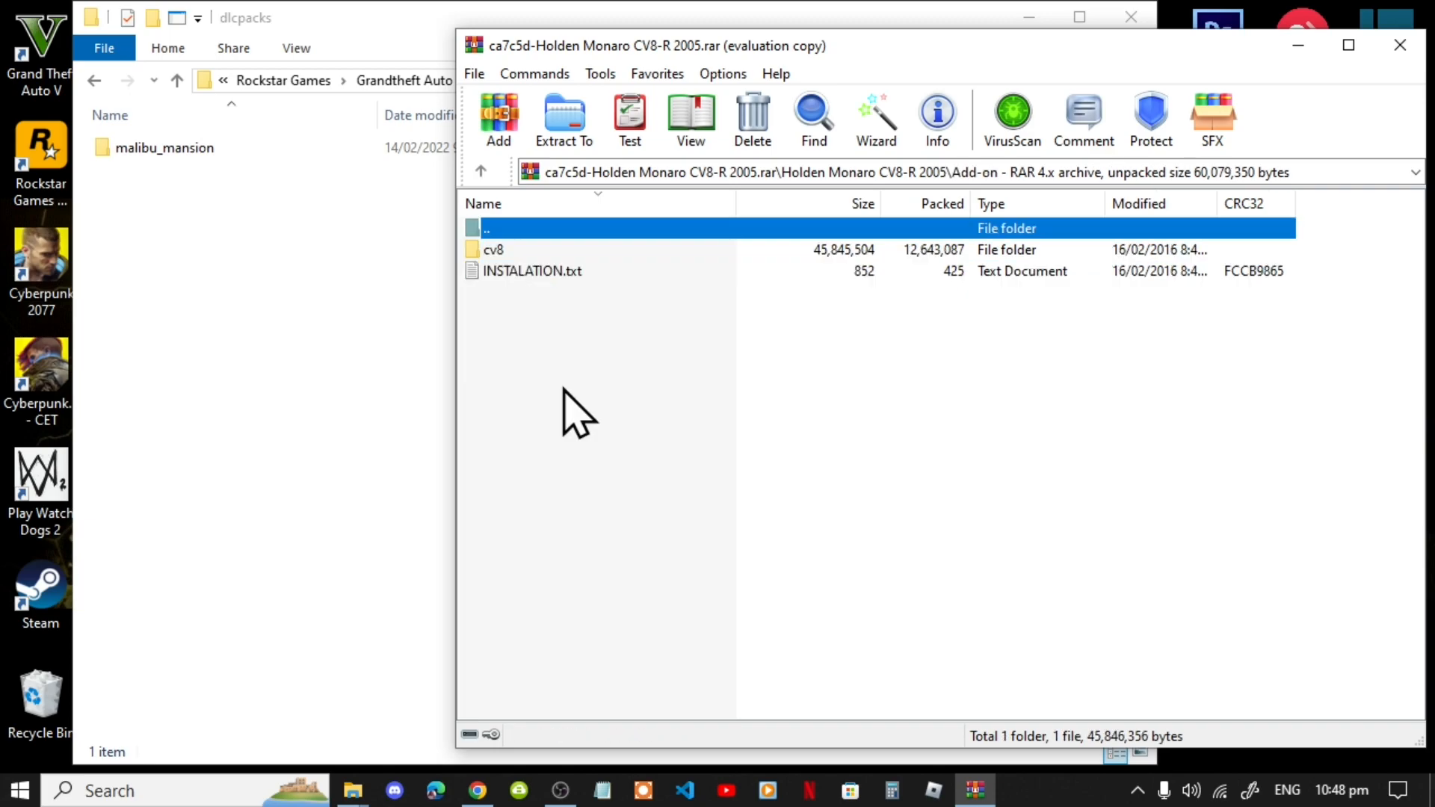
mouse_move(504, 275)
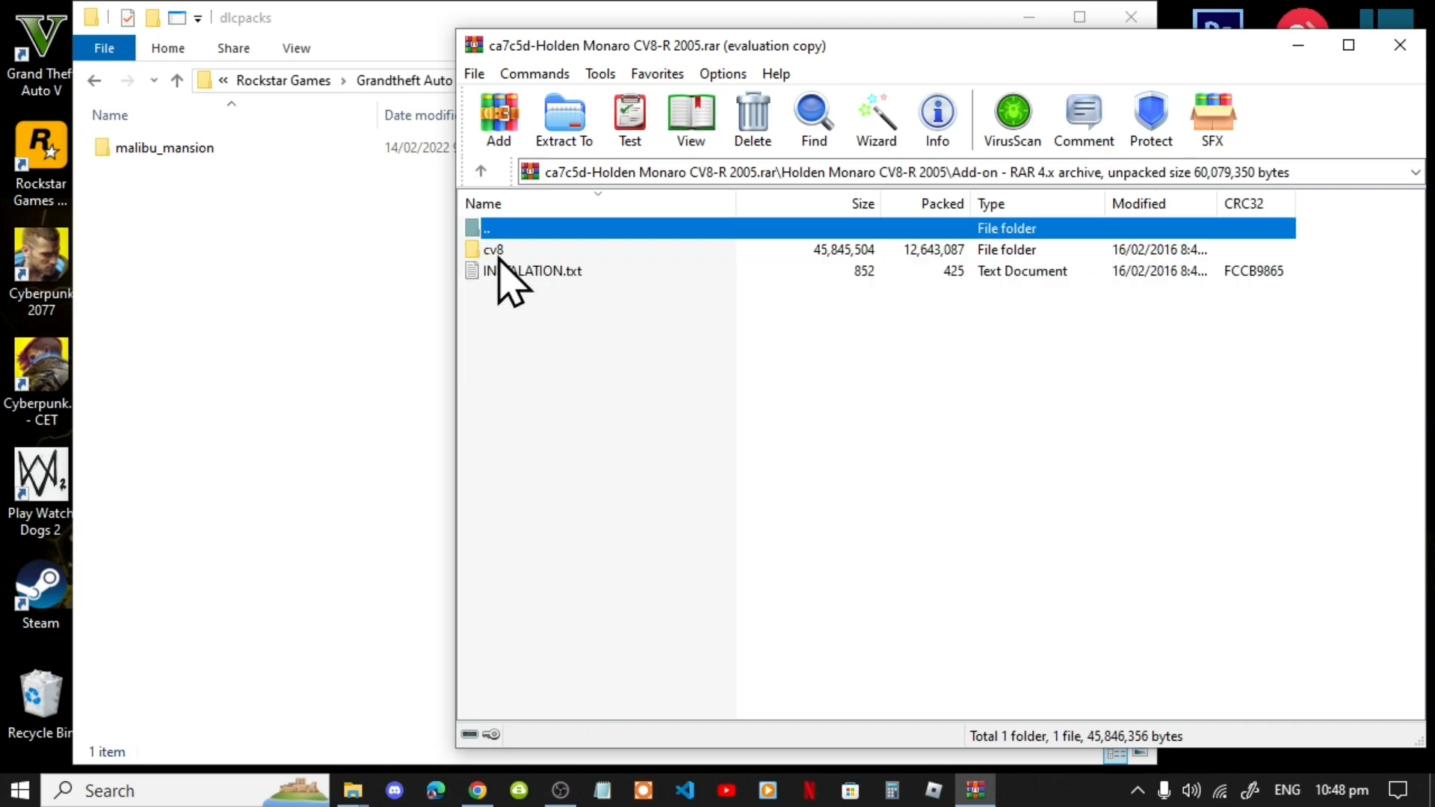
left_click(493, 249)
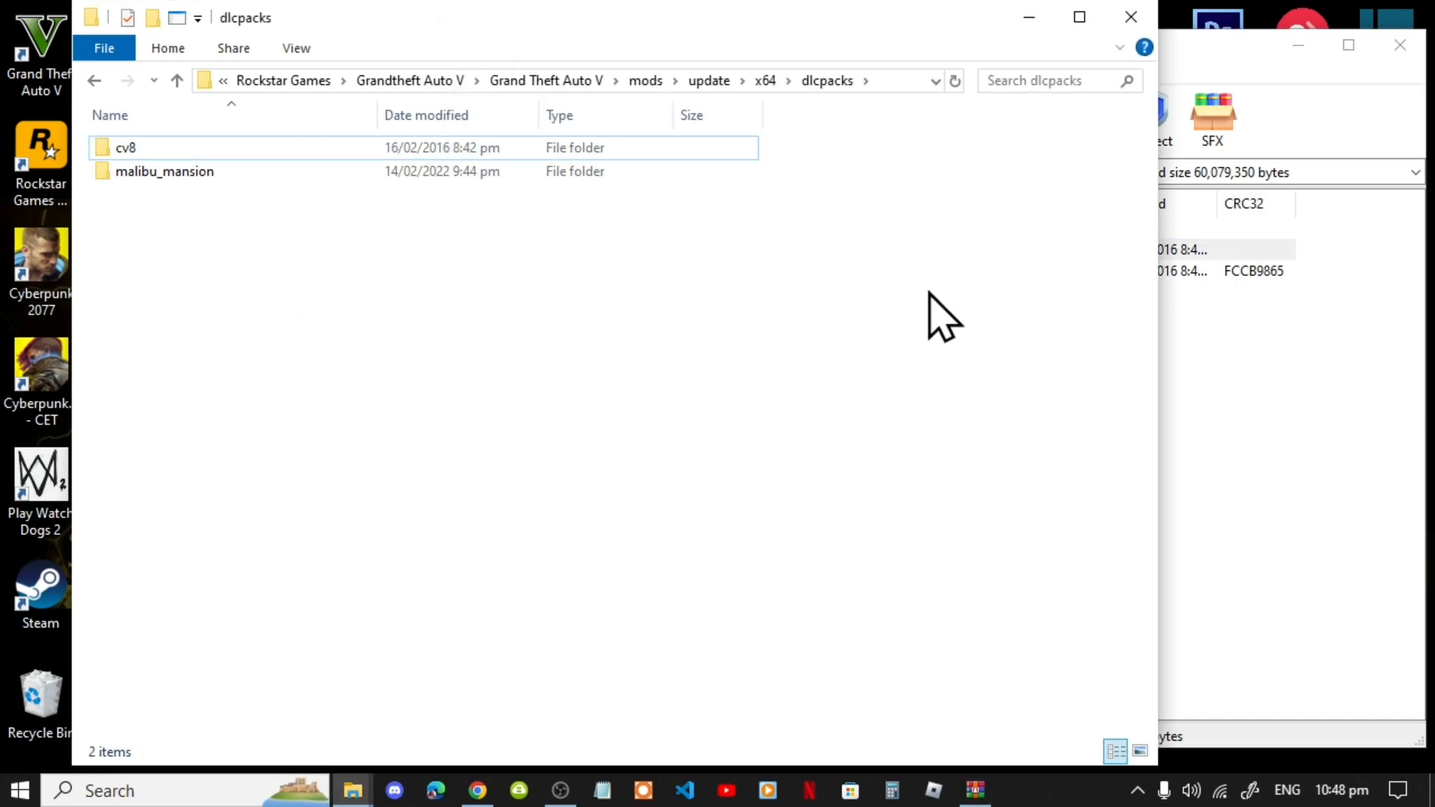
mouse_move(1131, 17)
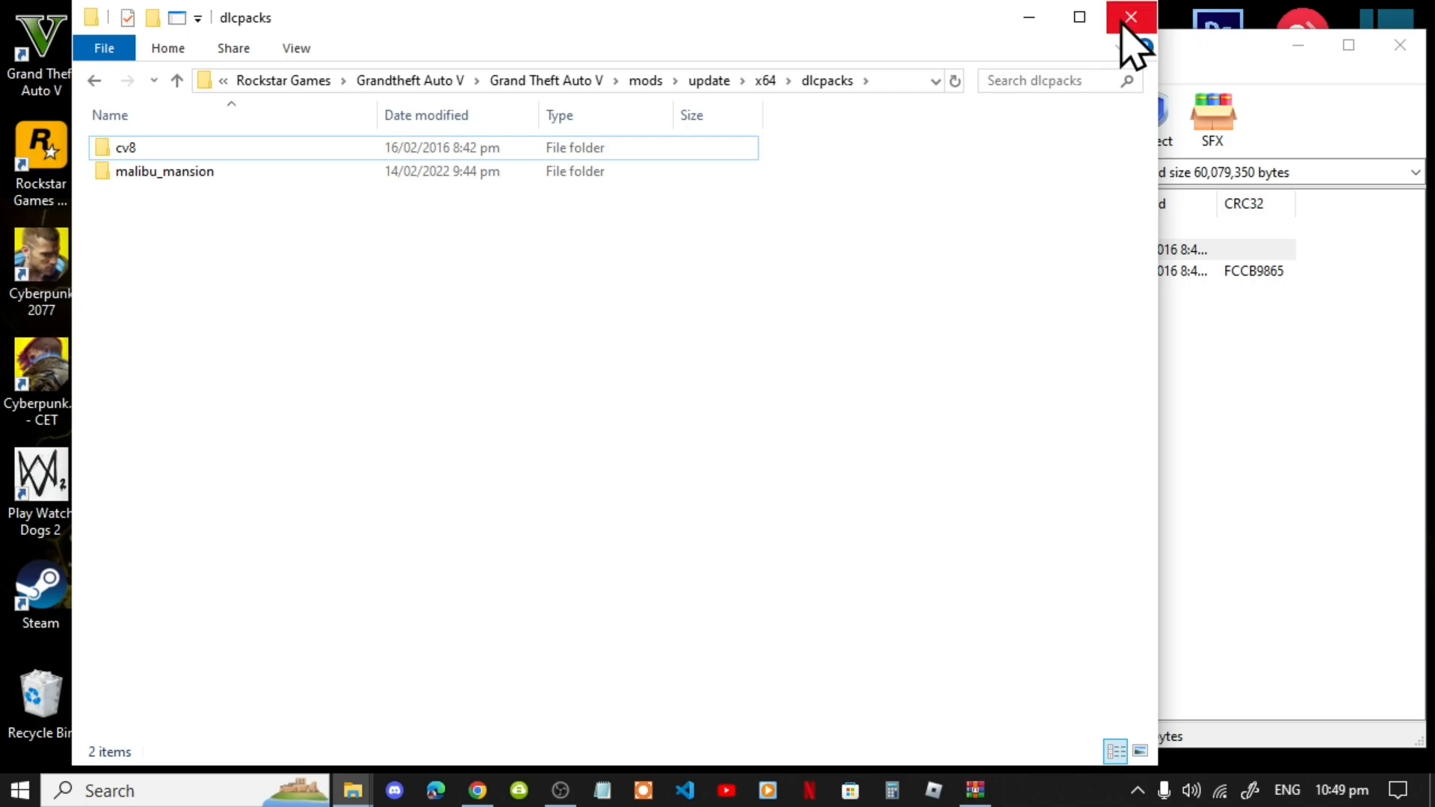
left_click(1129, 16)
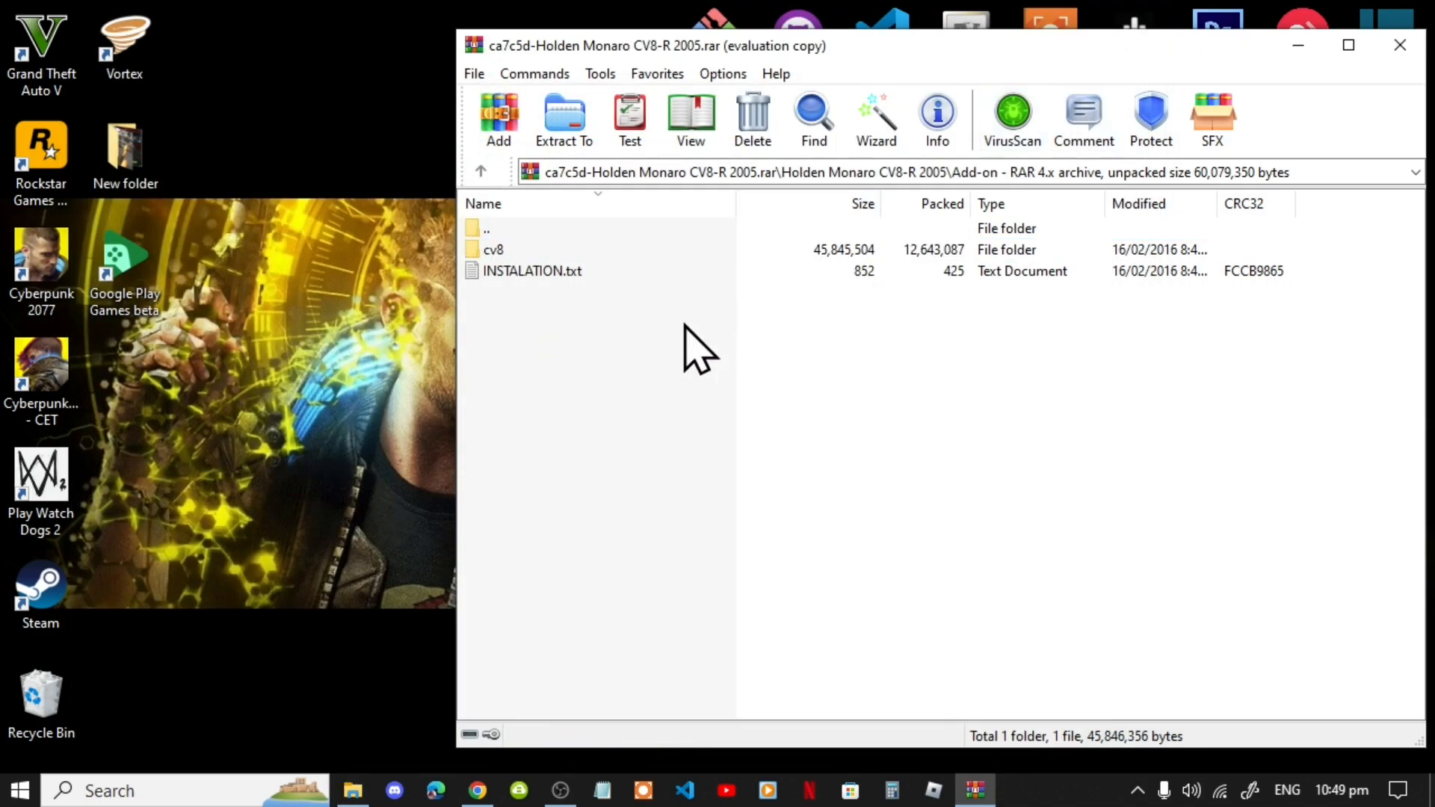
mouse_move(550, 325)
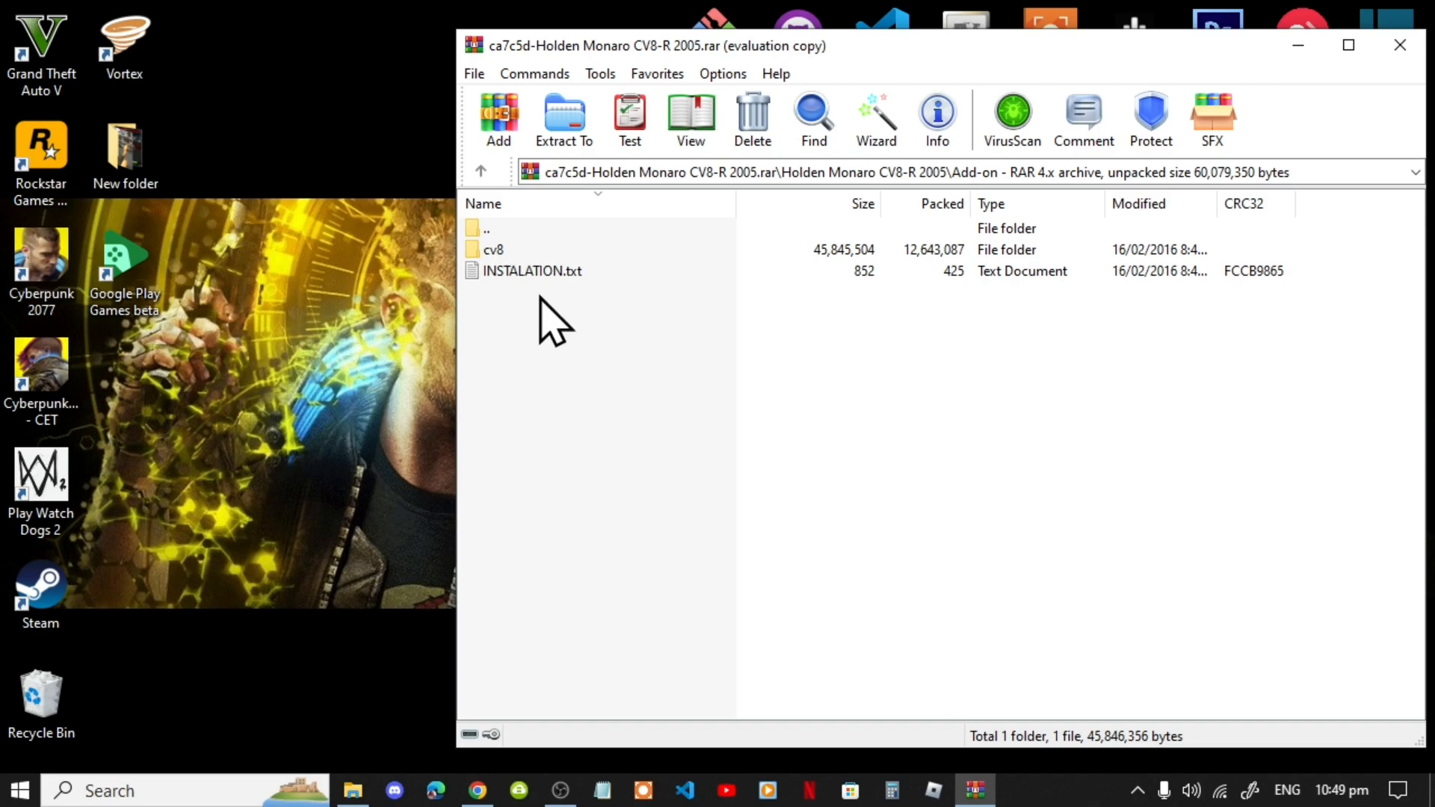
mouse_move(549, 284)
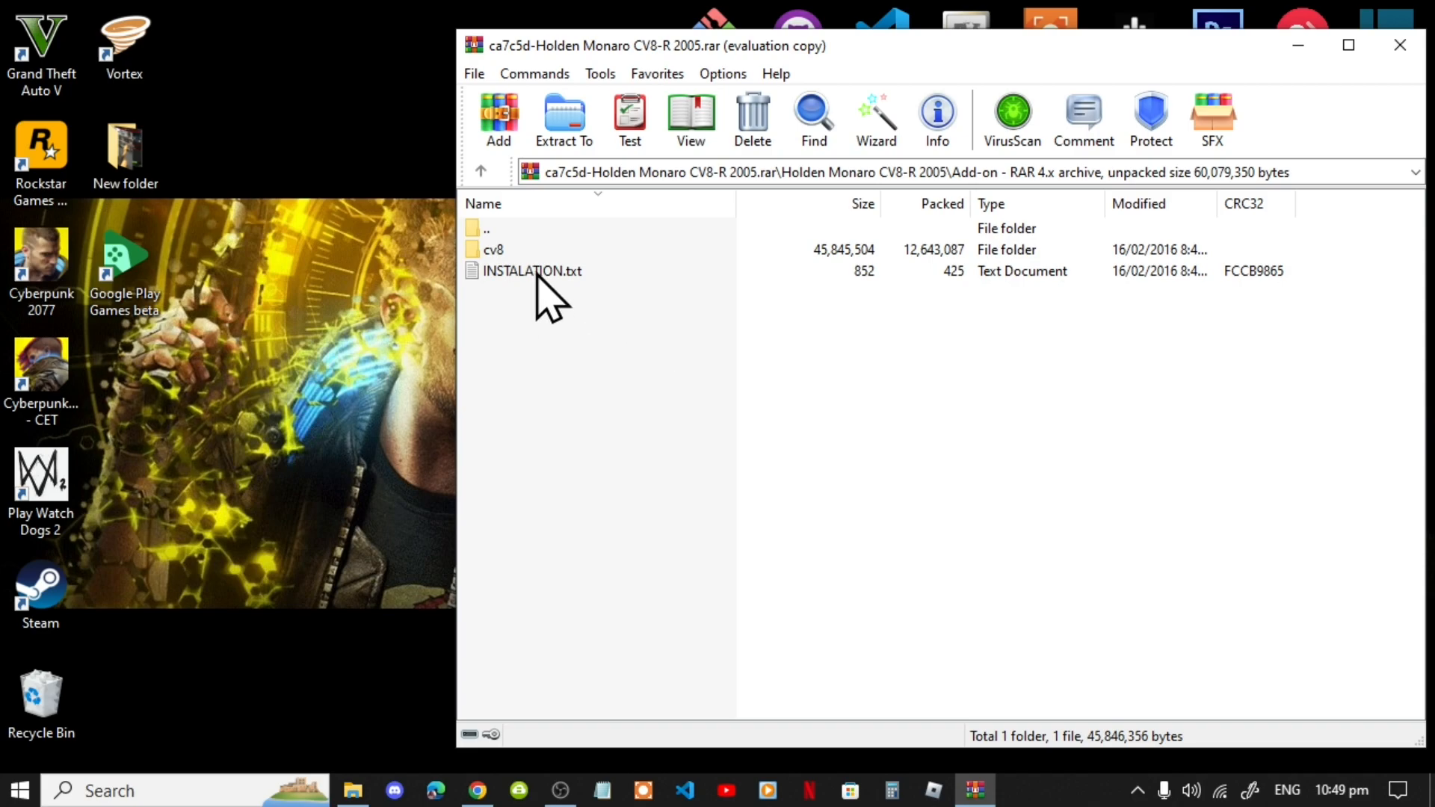
Read INSTALATION.txt from the archive down to the dlcpacks:cv8 item line.
double_click(530, 271)
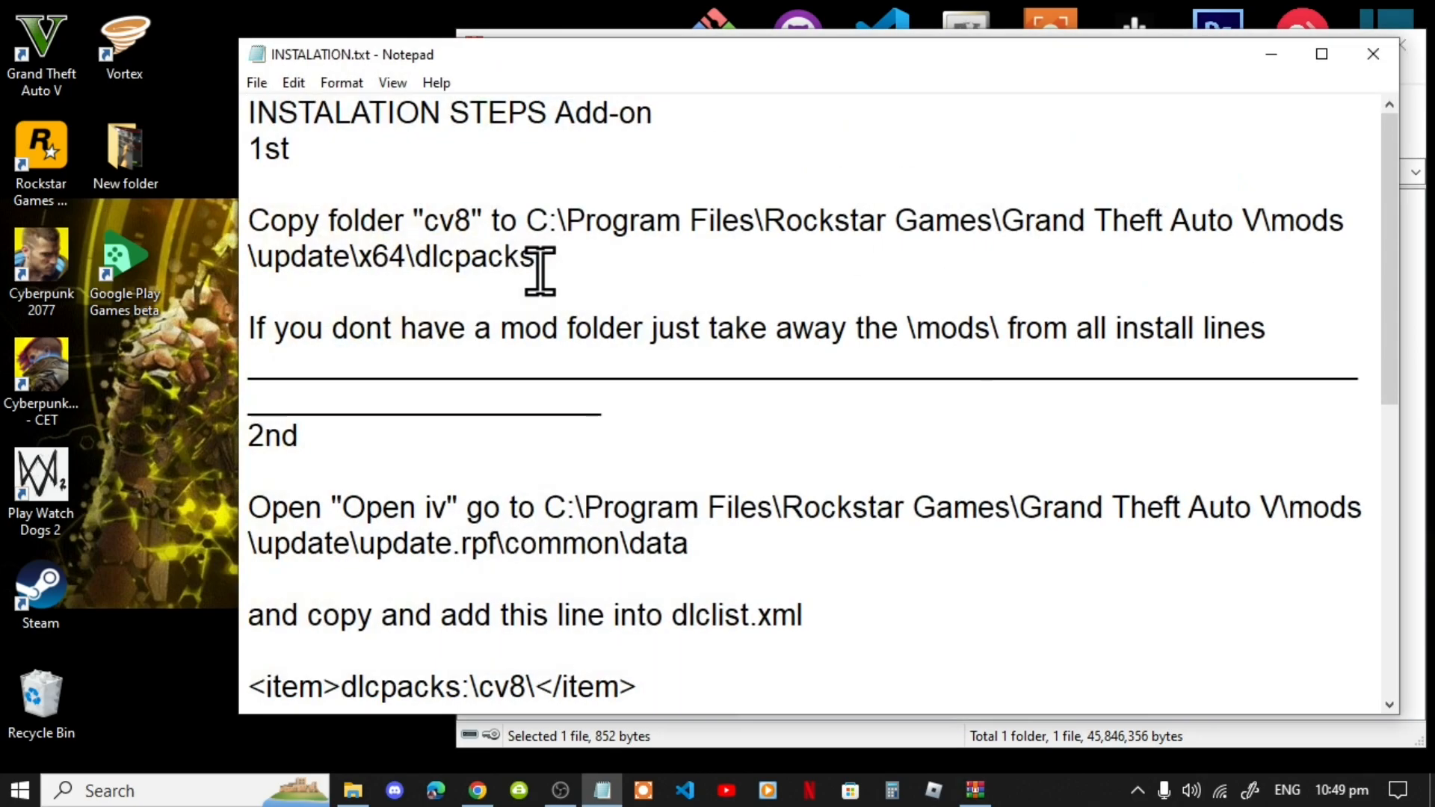
mouse_move(675, 444)
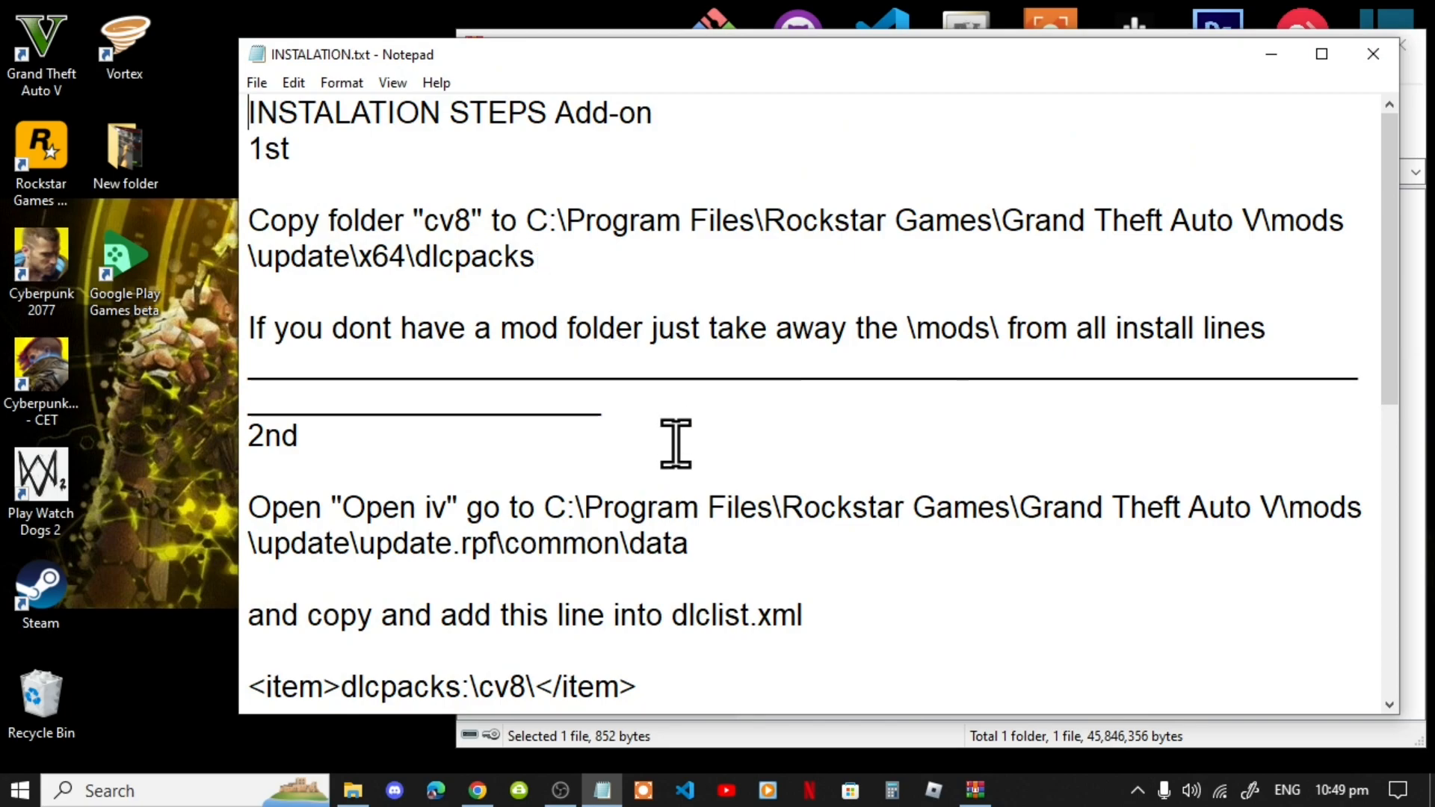
scroll("down", 3)
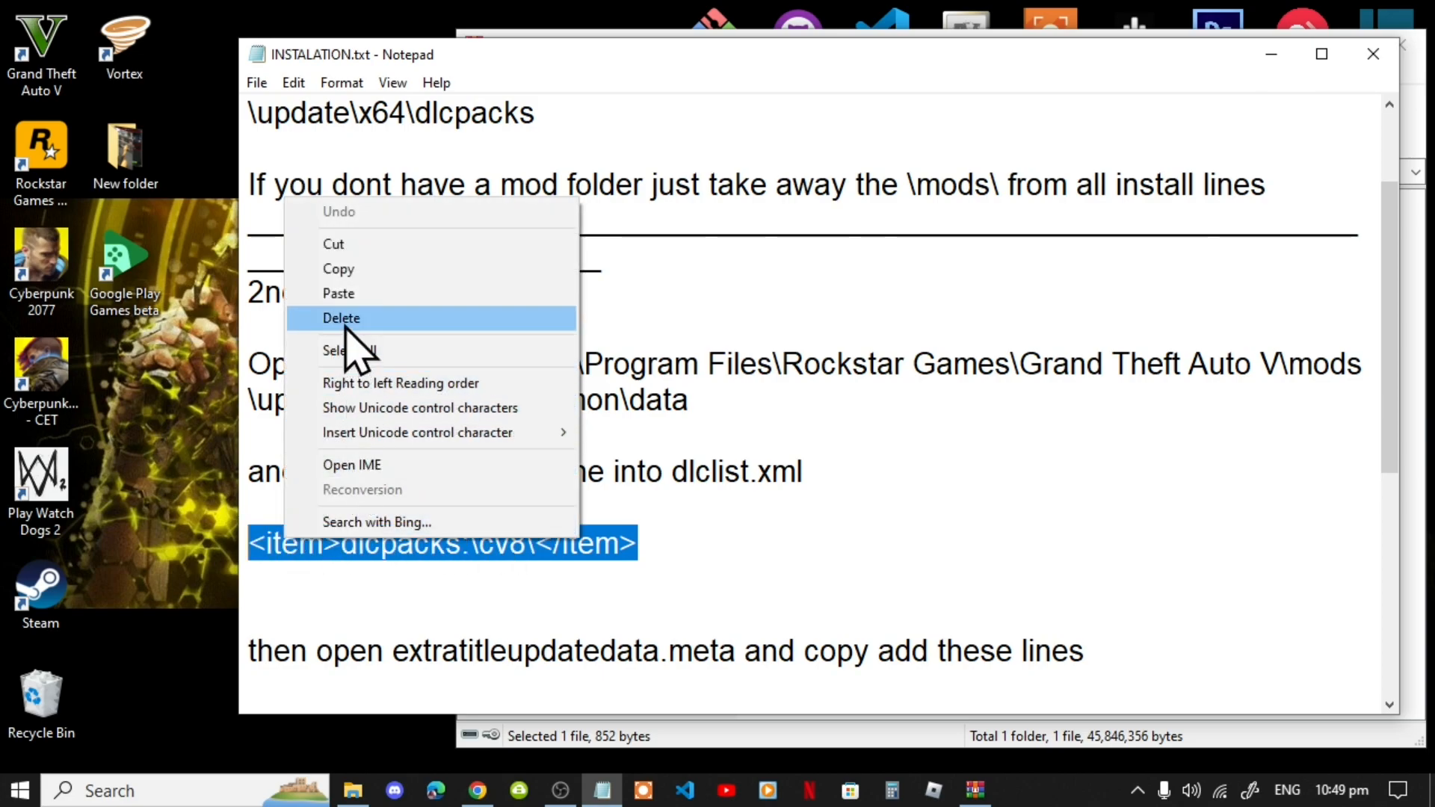
mouse_move(348, 293)
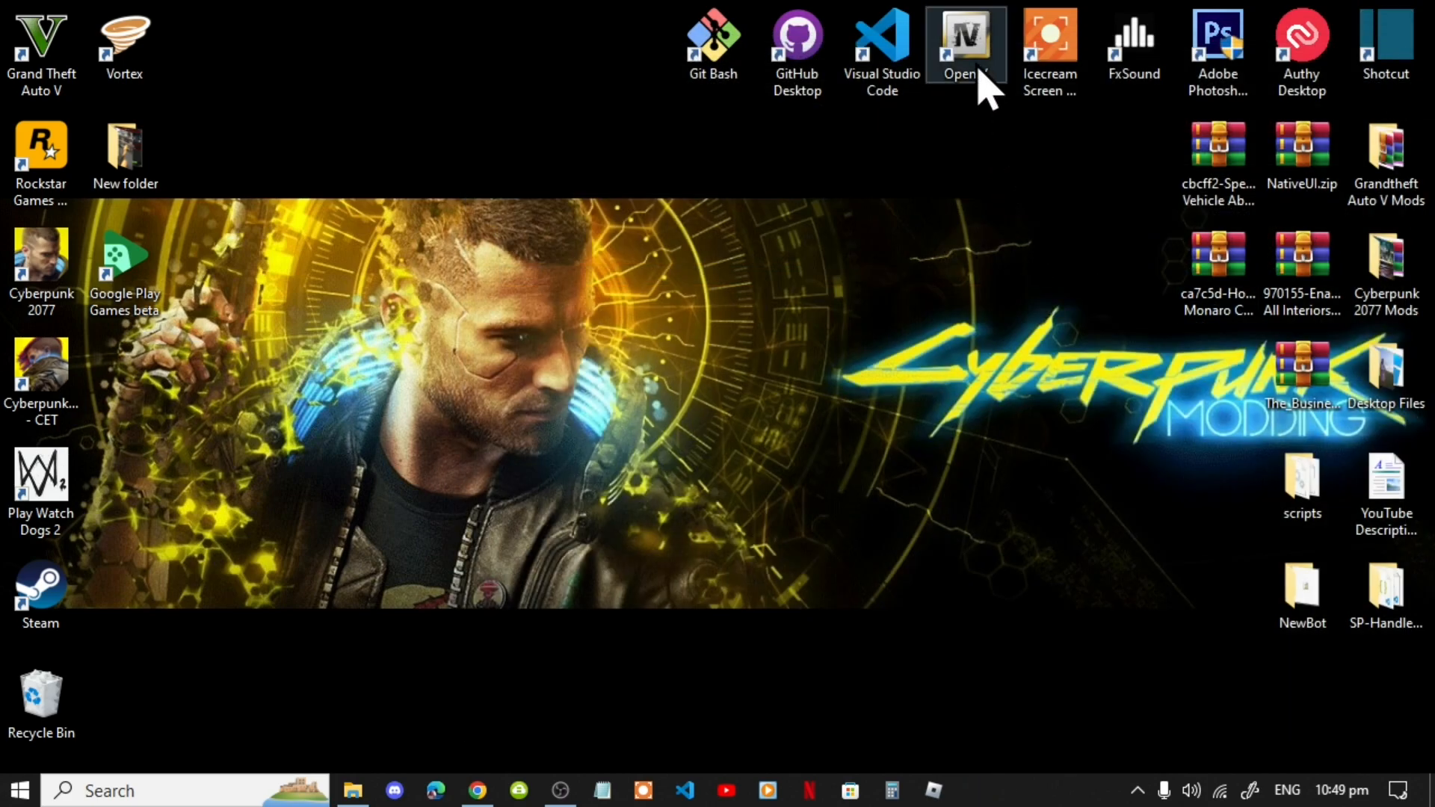
Launch OpenIV and load Grand Theft Auto V for Windows.
double_click(965, 36)
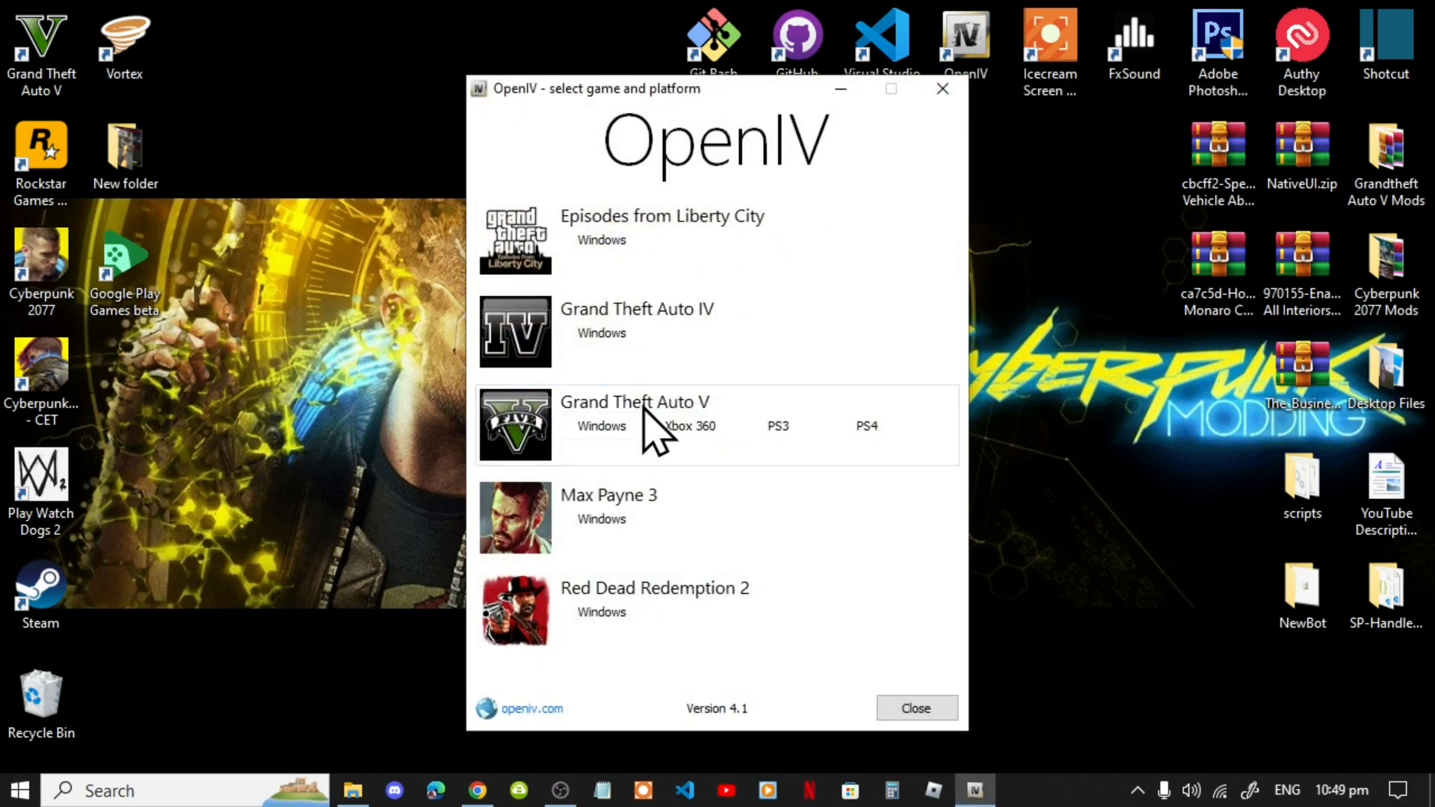
left_click(601, 425)
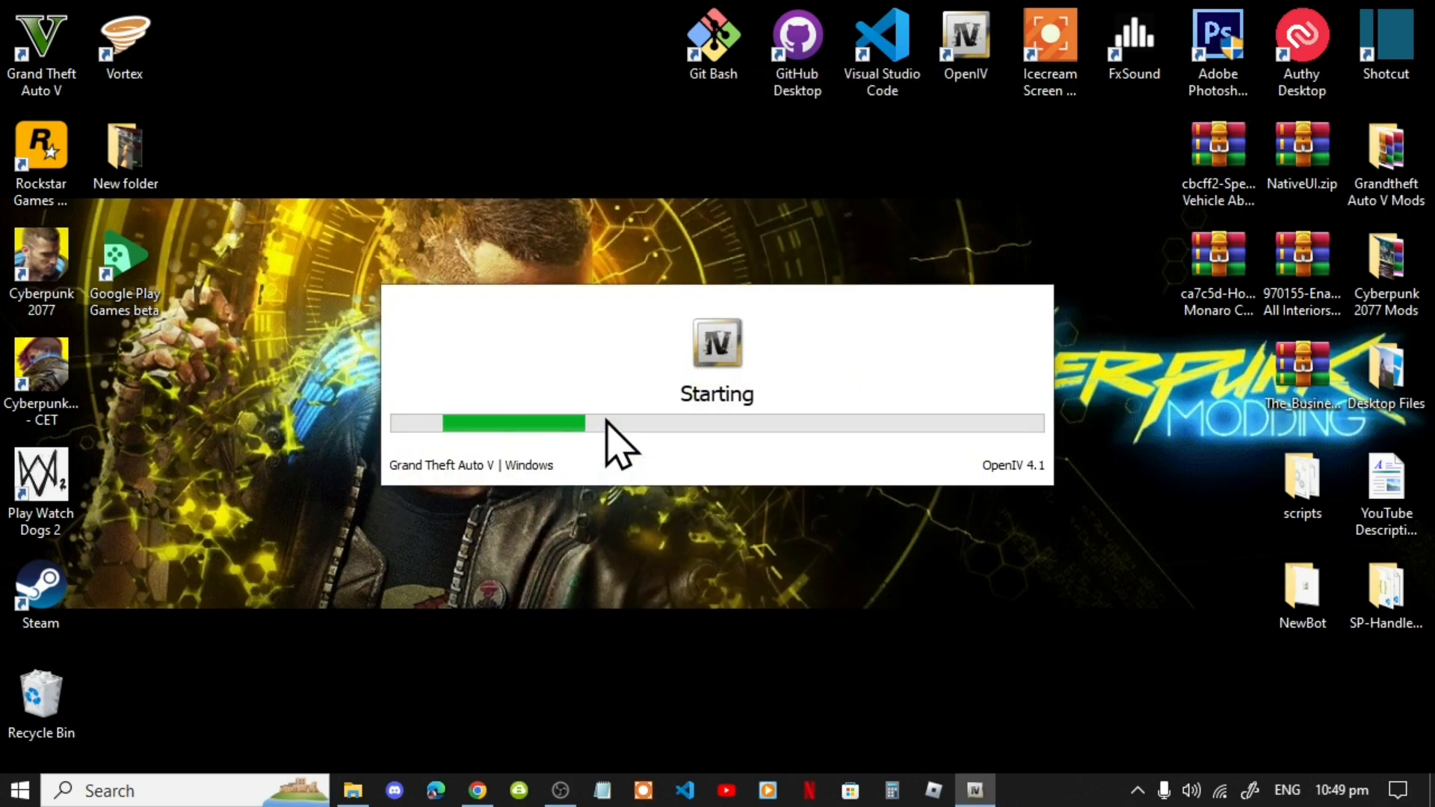
mouse_move(641, 498)
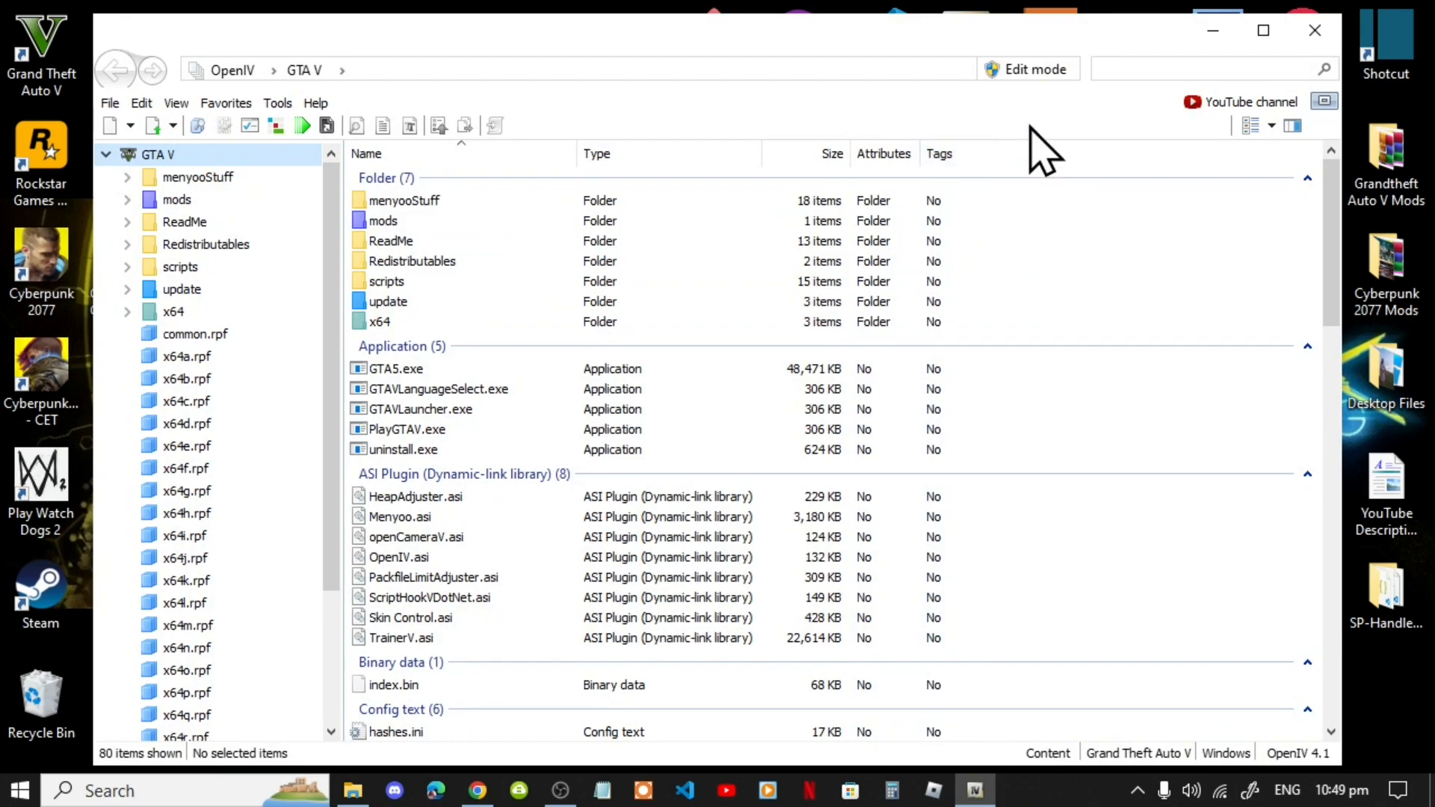
Turn on OpenIV edit mode and open the mods\update folder.
left_click(1027, 68)
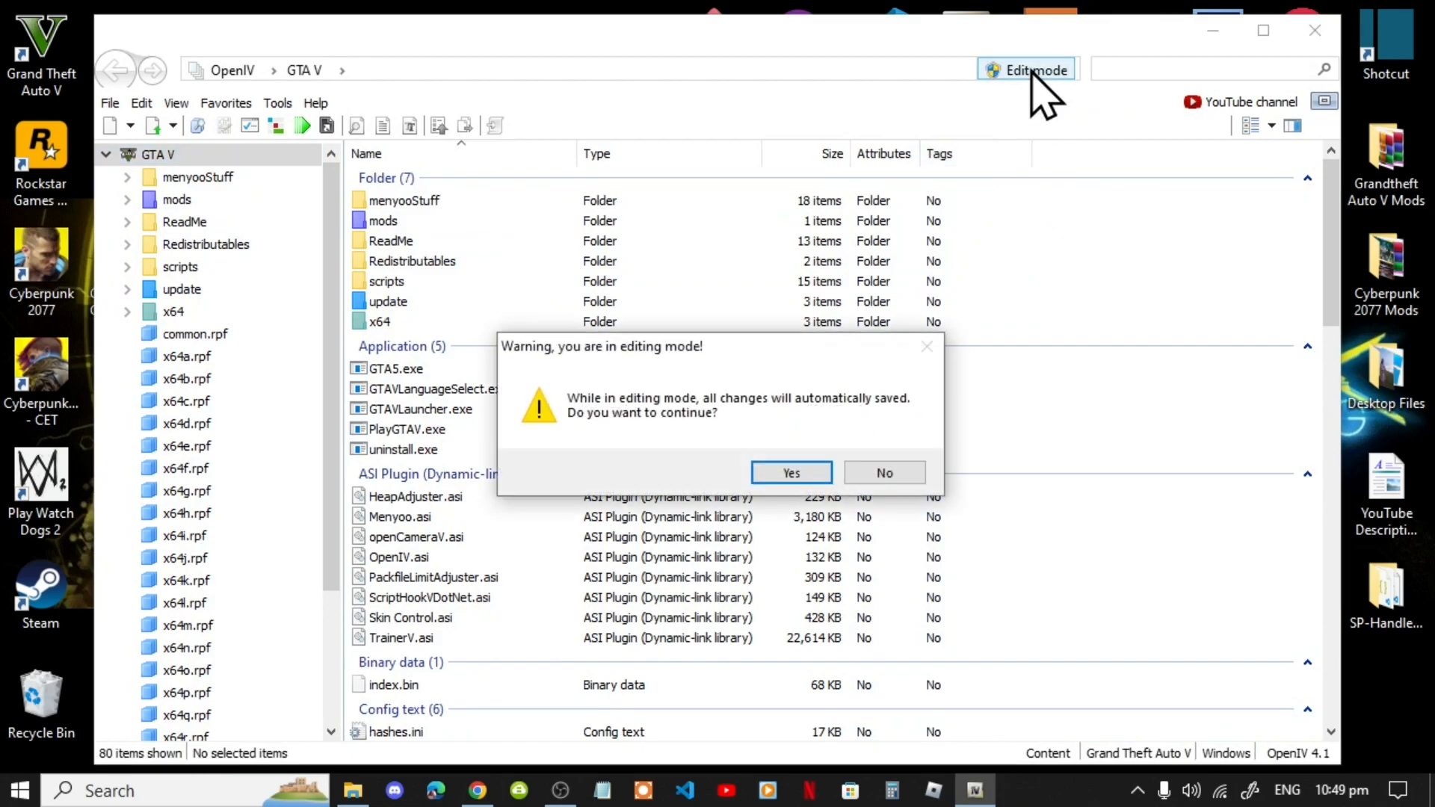
mouse_move(790, 472)
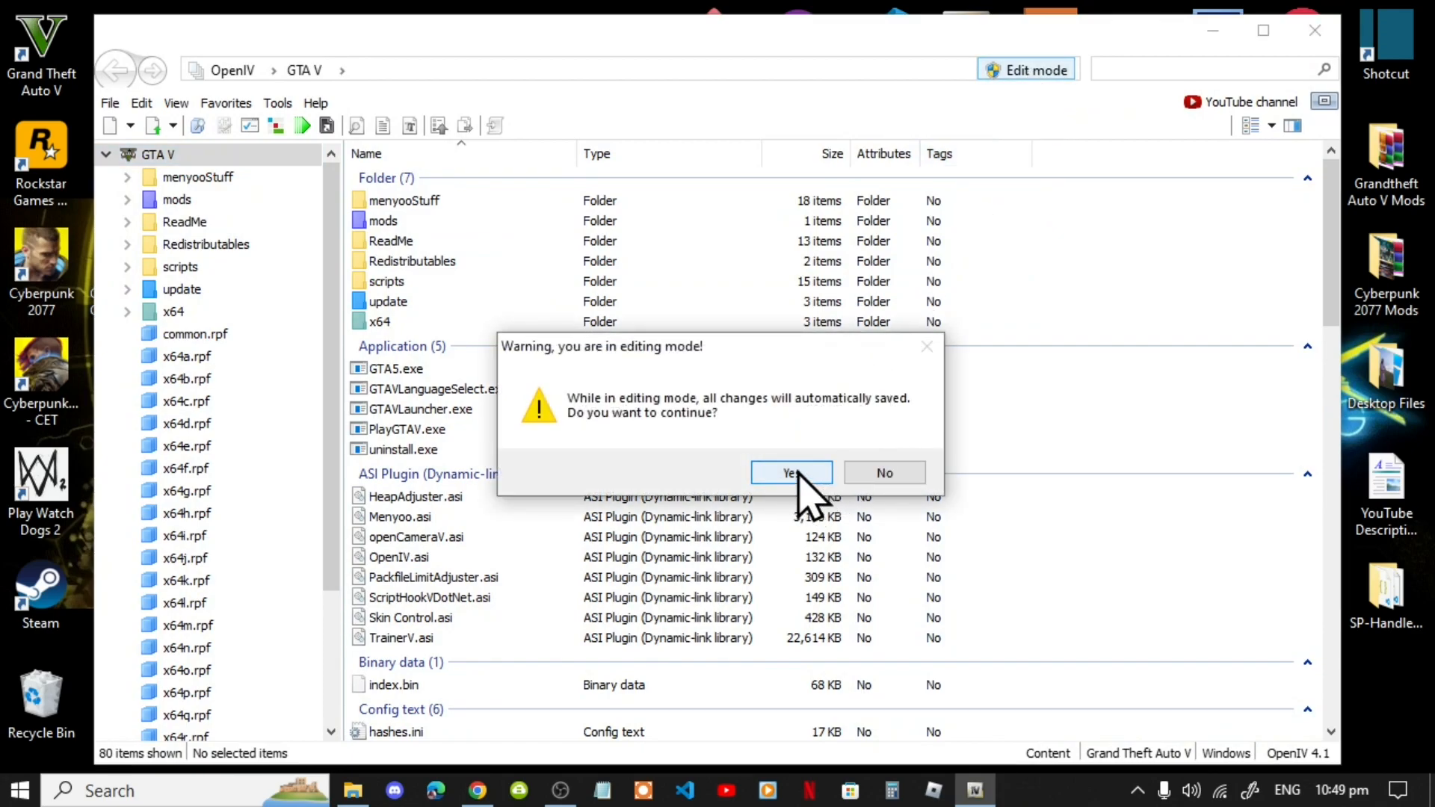
left_click(791, 473)
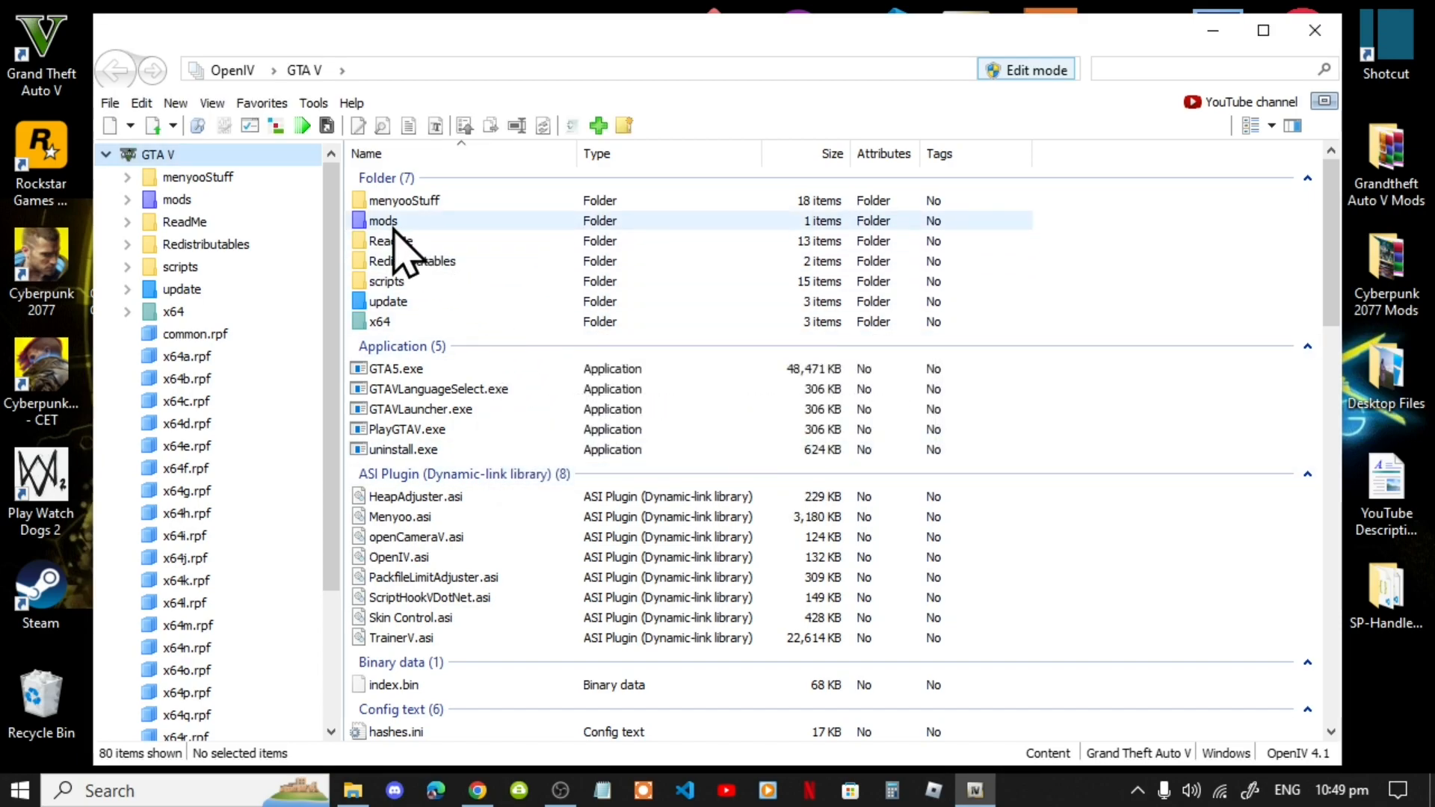
double_click(382, 220)
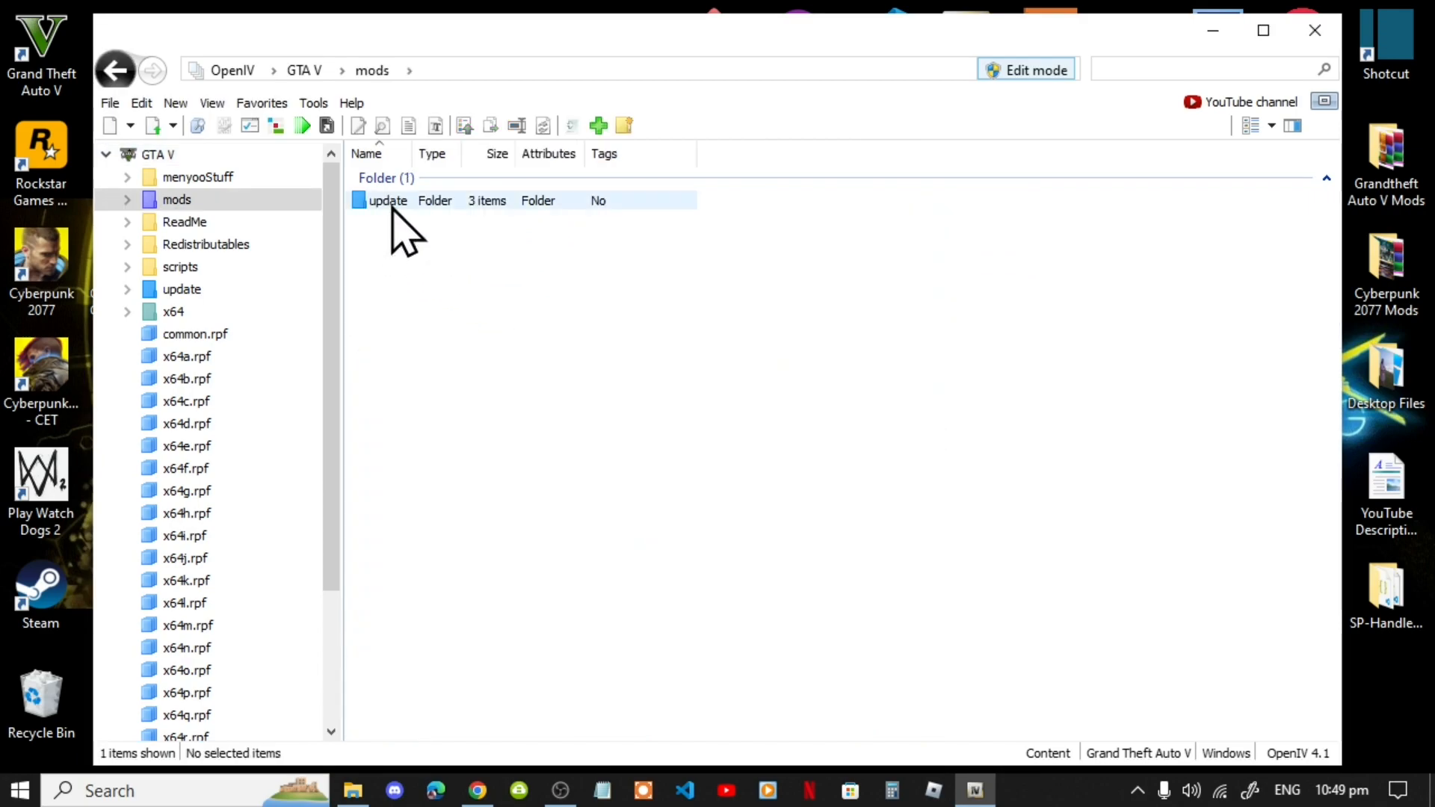
double_click(386, 200)
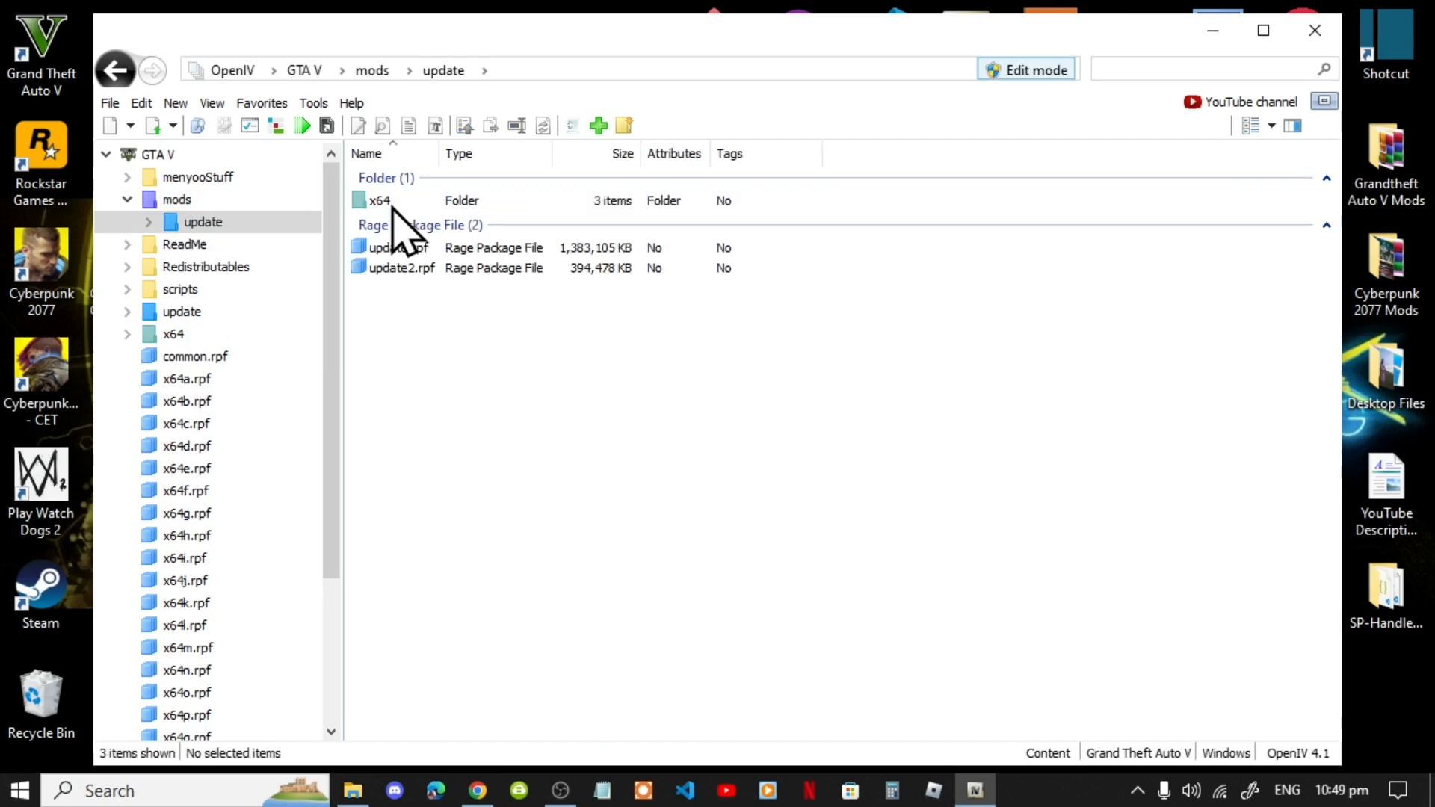
Open update.rpf\common\data and select dlclist.xml.
left_click(396, 247)
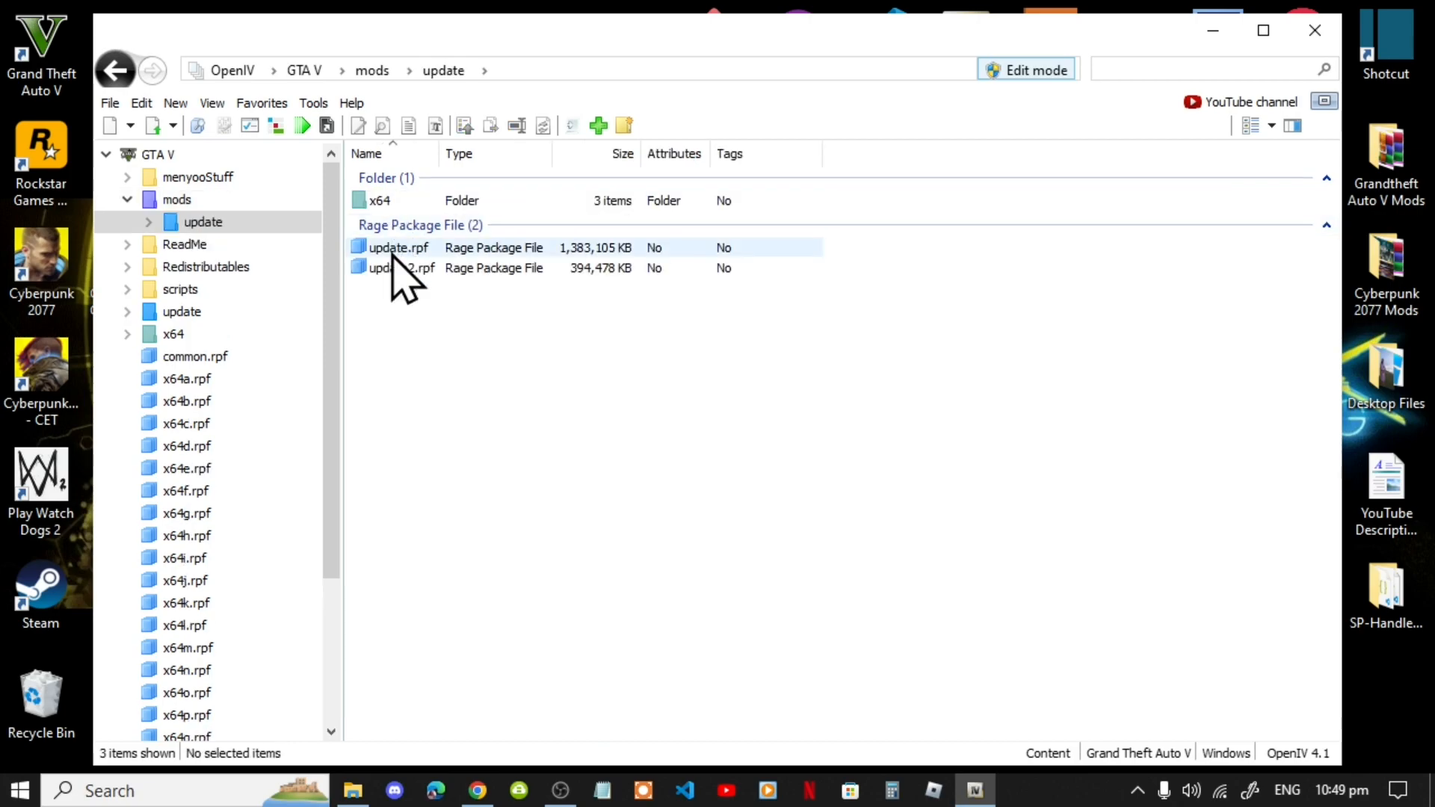
double_click(397, 247)
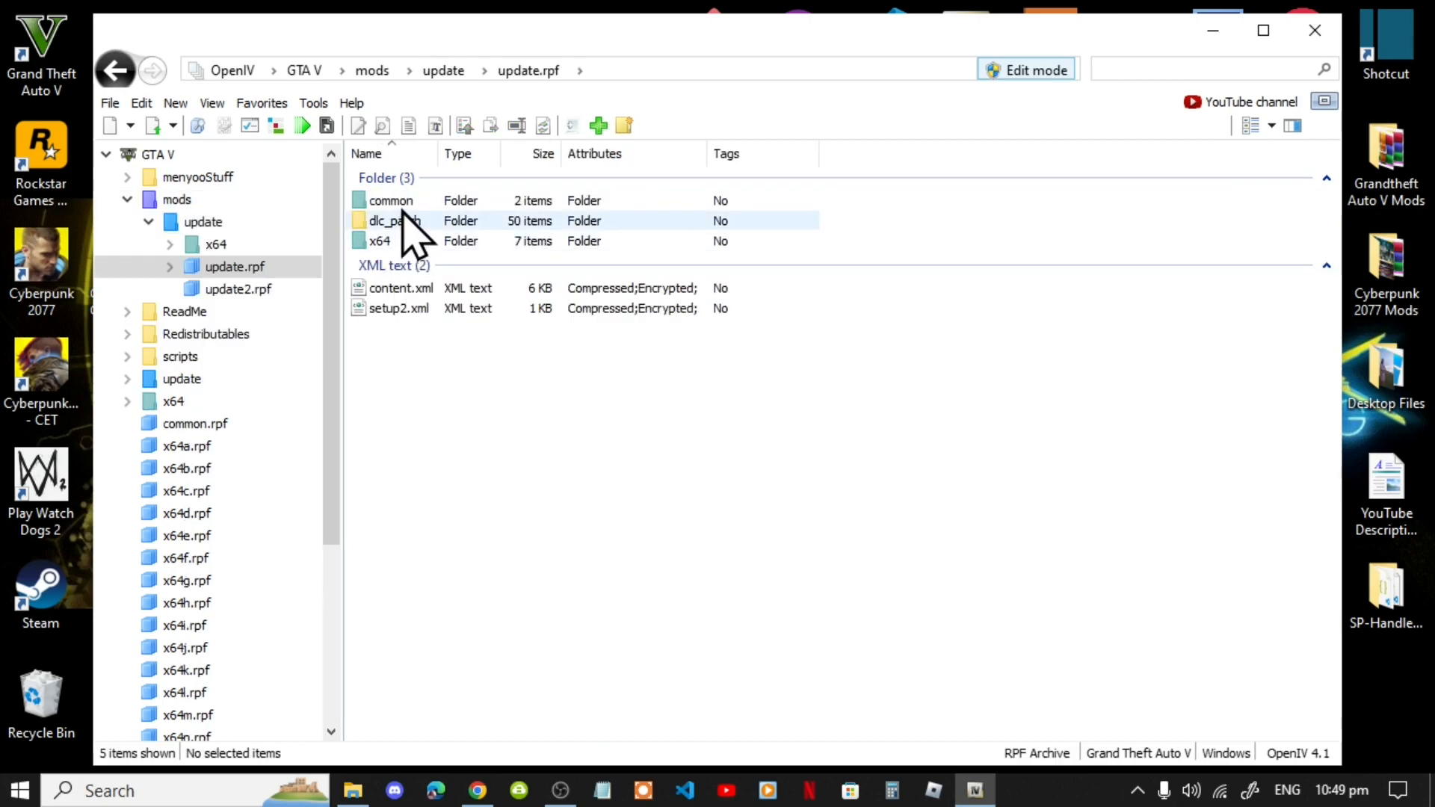
double_click(392, 200)
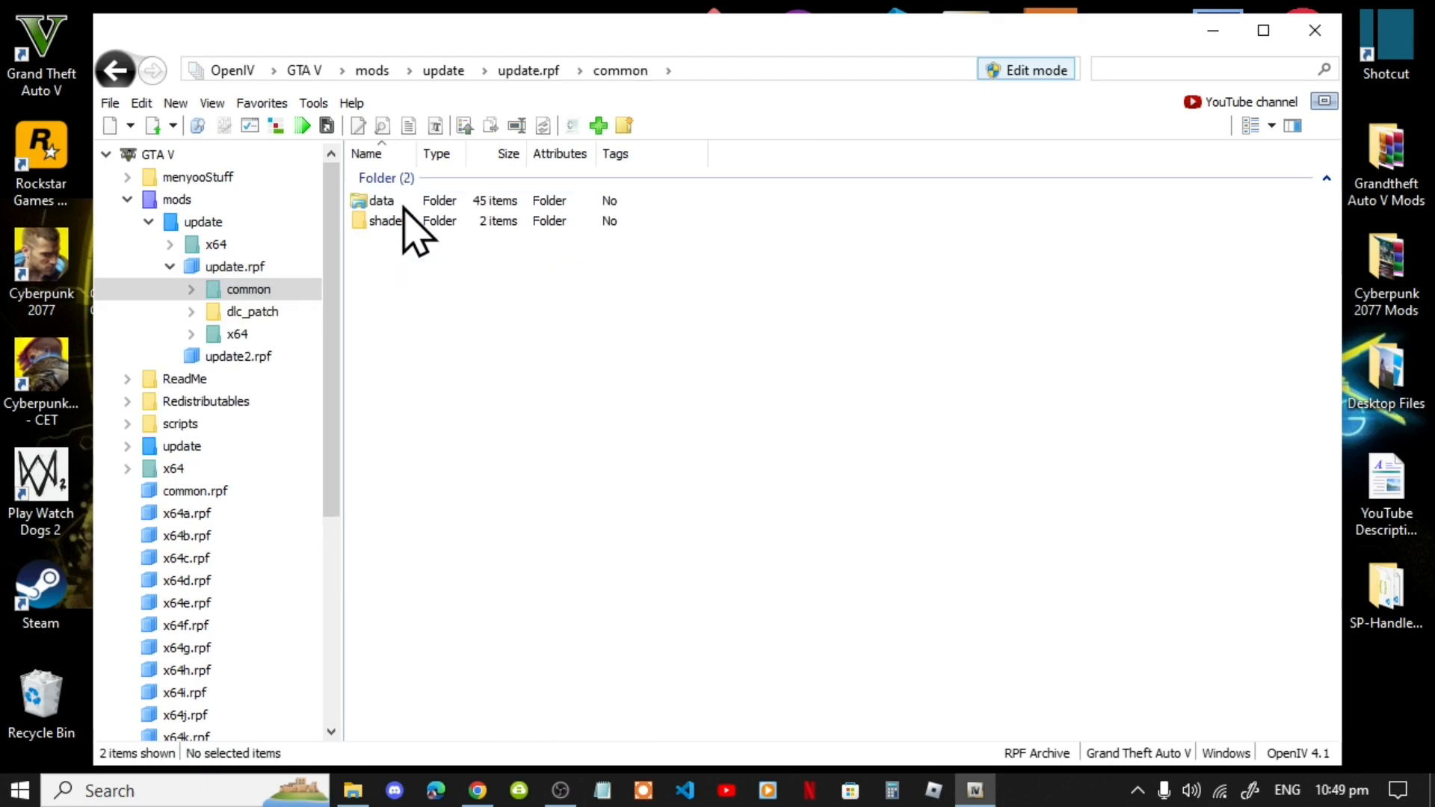
double_click(380, 201)
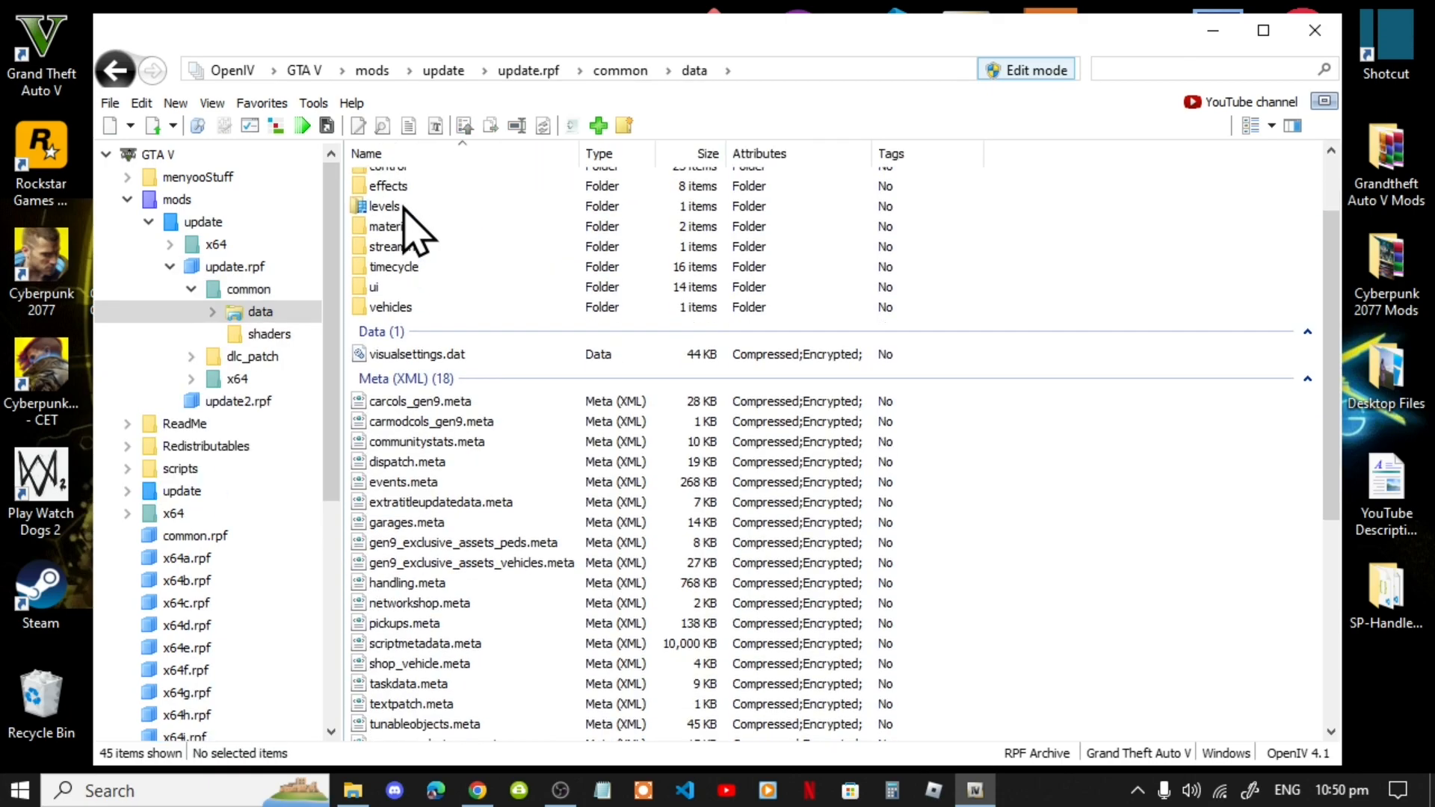
scroll("down", 3)
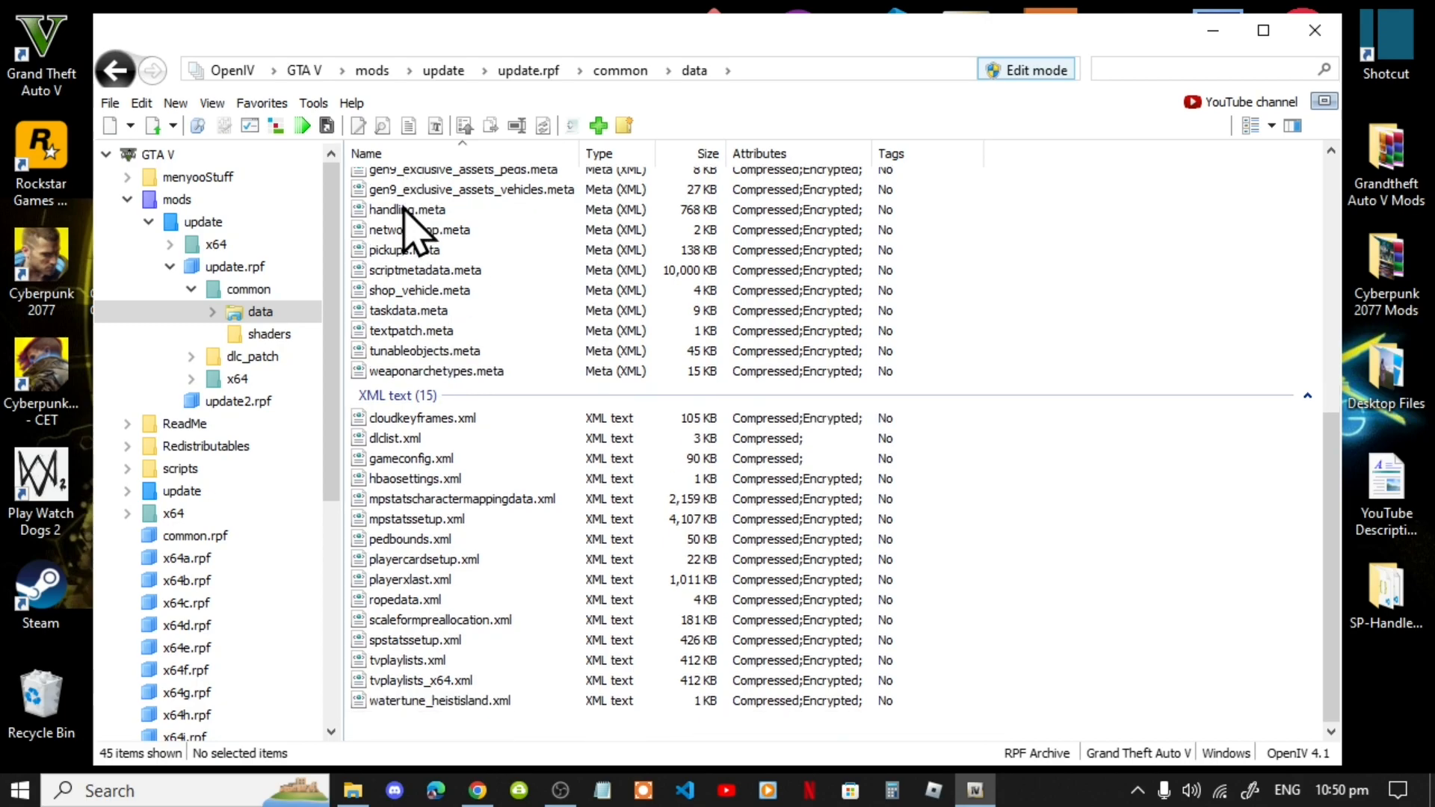
left_click(411, 458)
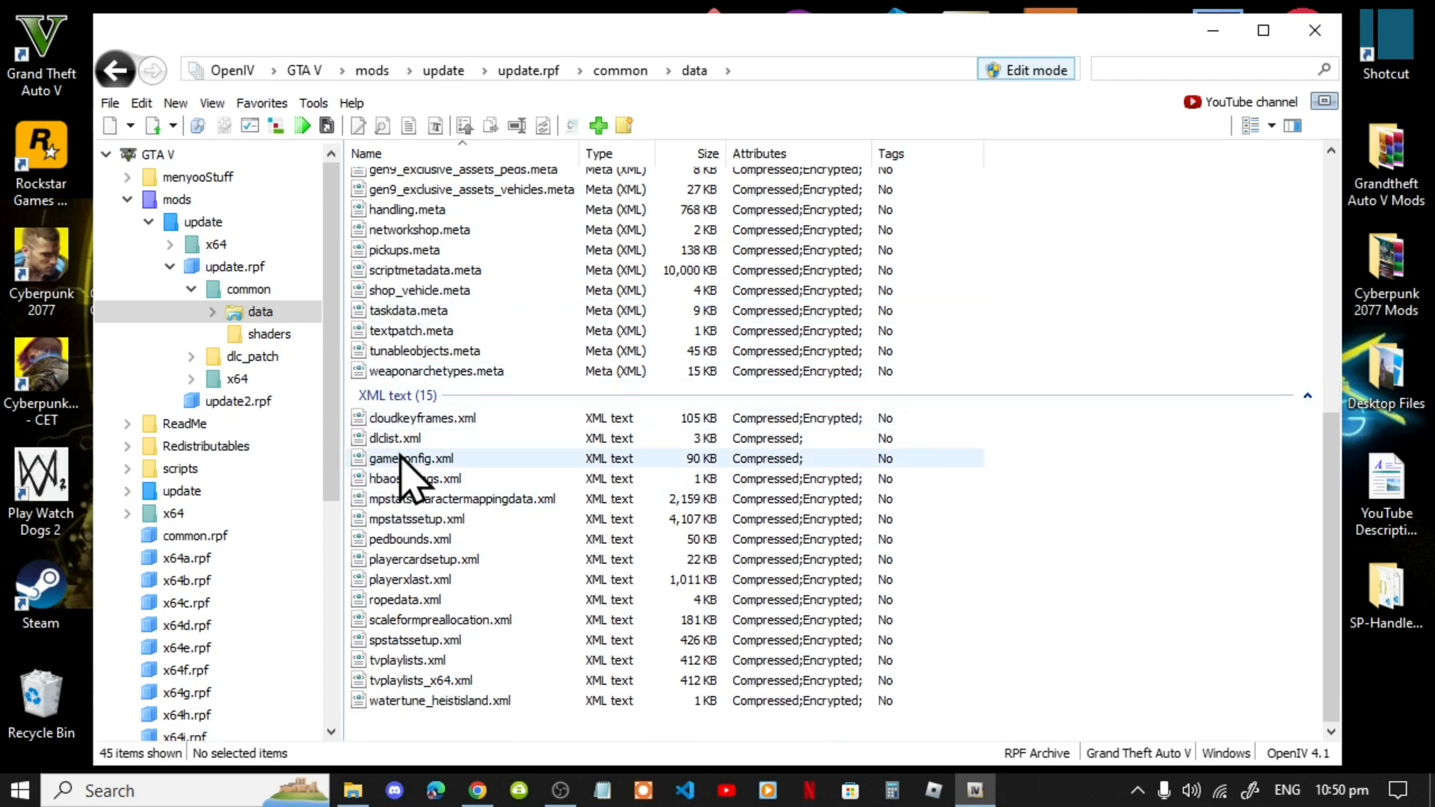
left_click(394, 437)
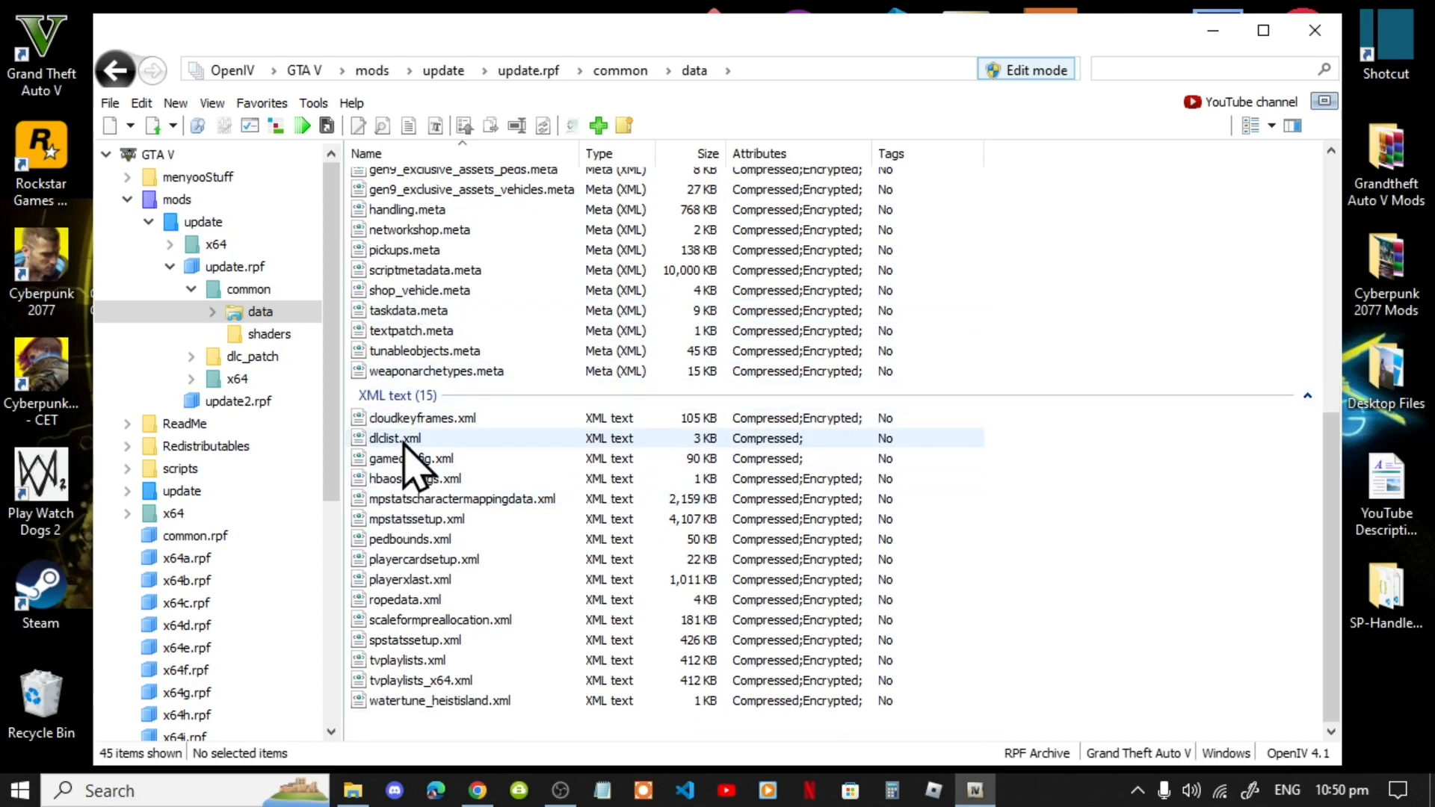
Append <item>dlcpacks:\cv8\</item> to the end of dlclist.xml and save it.
right_click(394, 437)
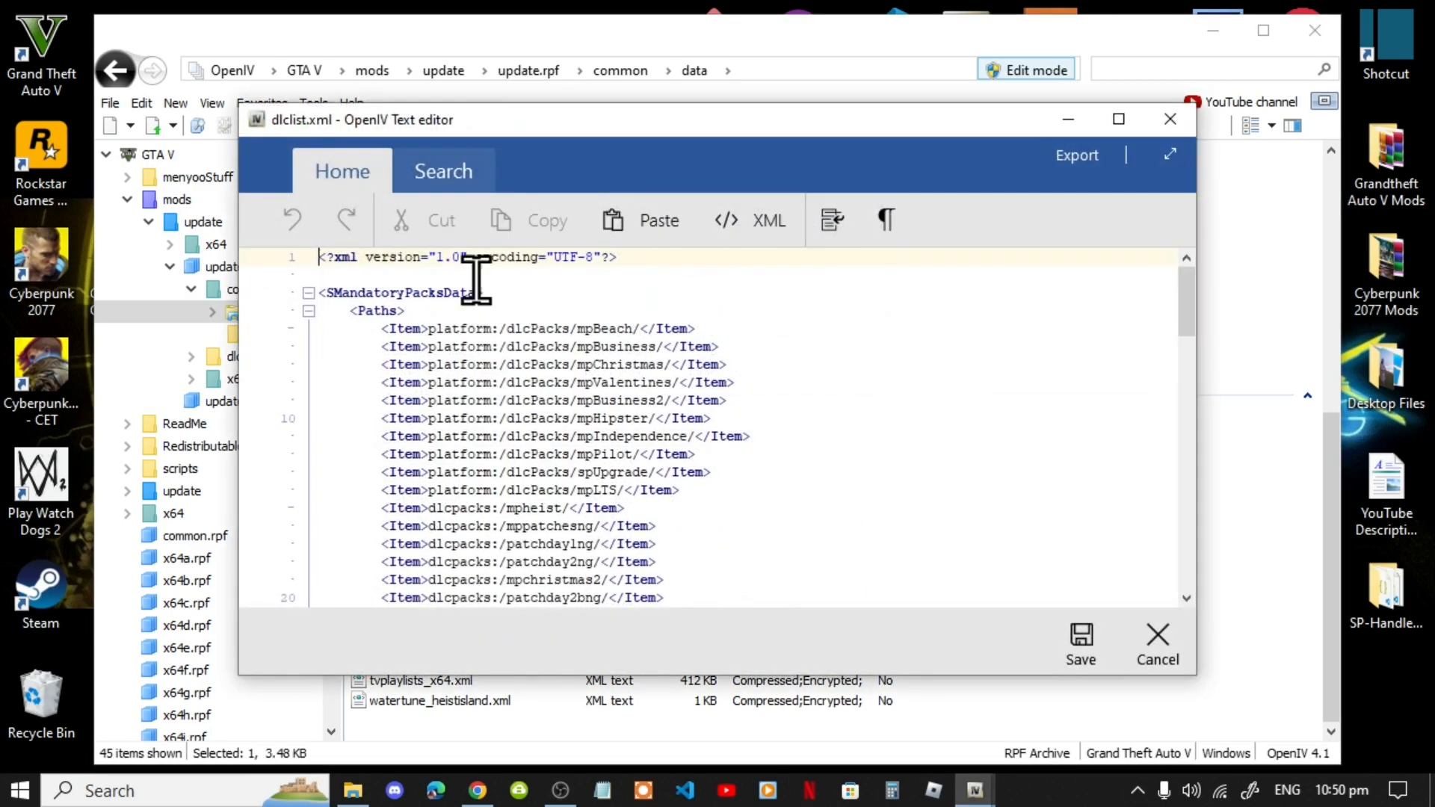
scroll("down", 3)
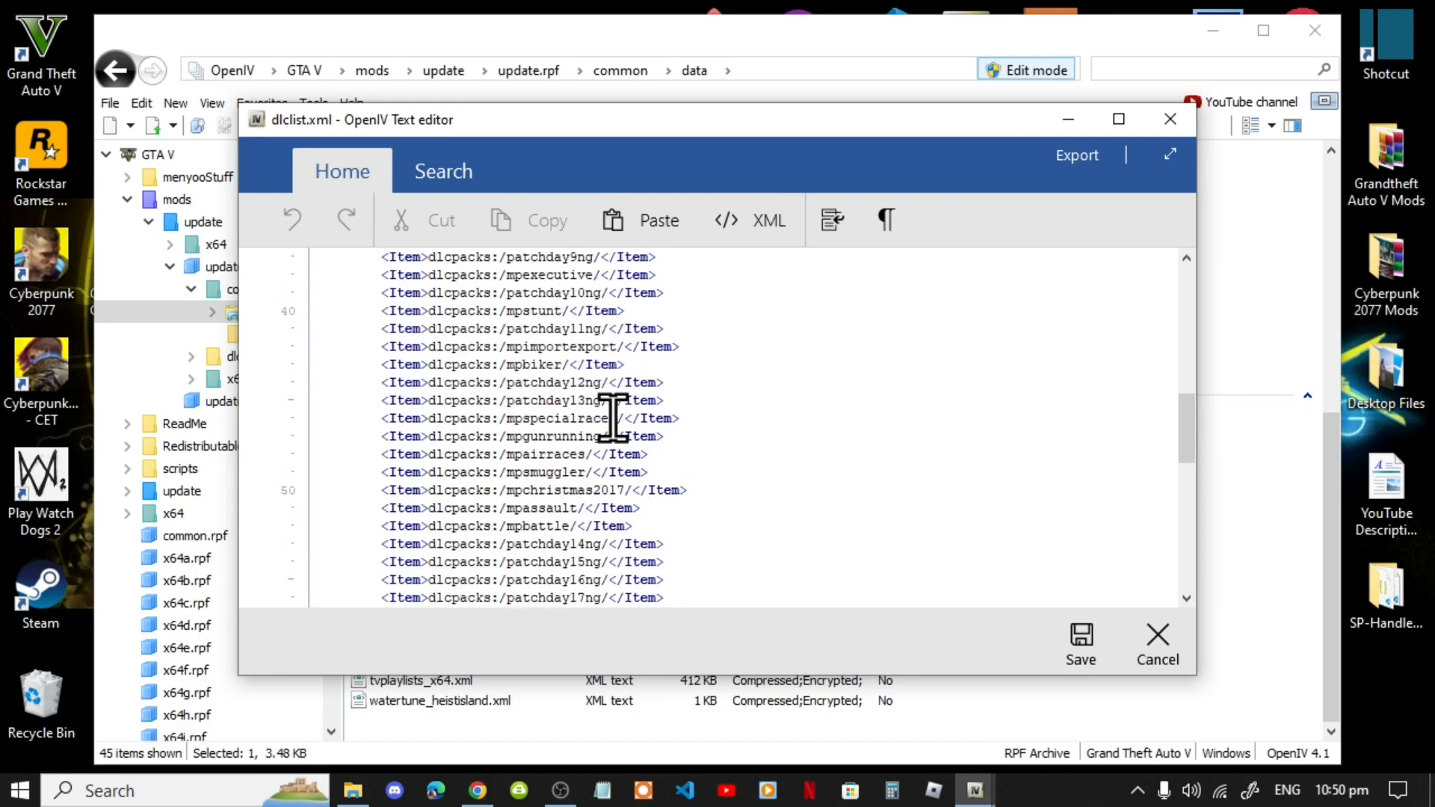
scroll("down", 3)
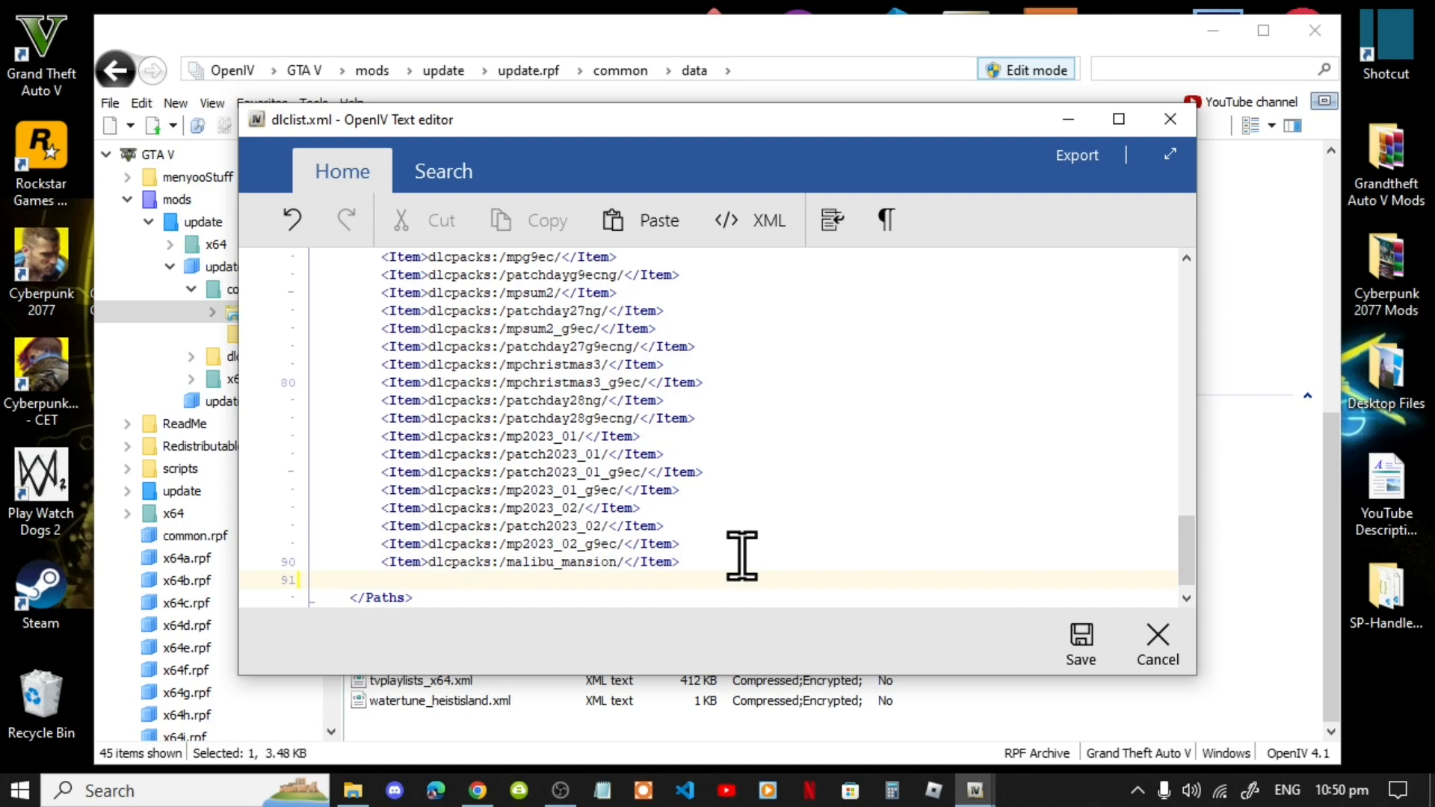
type("<item>dlcpacks:\\cv8\\</item>")
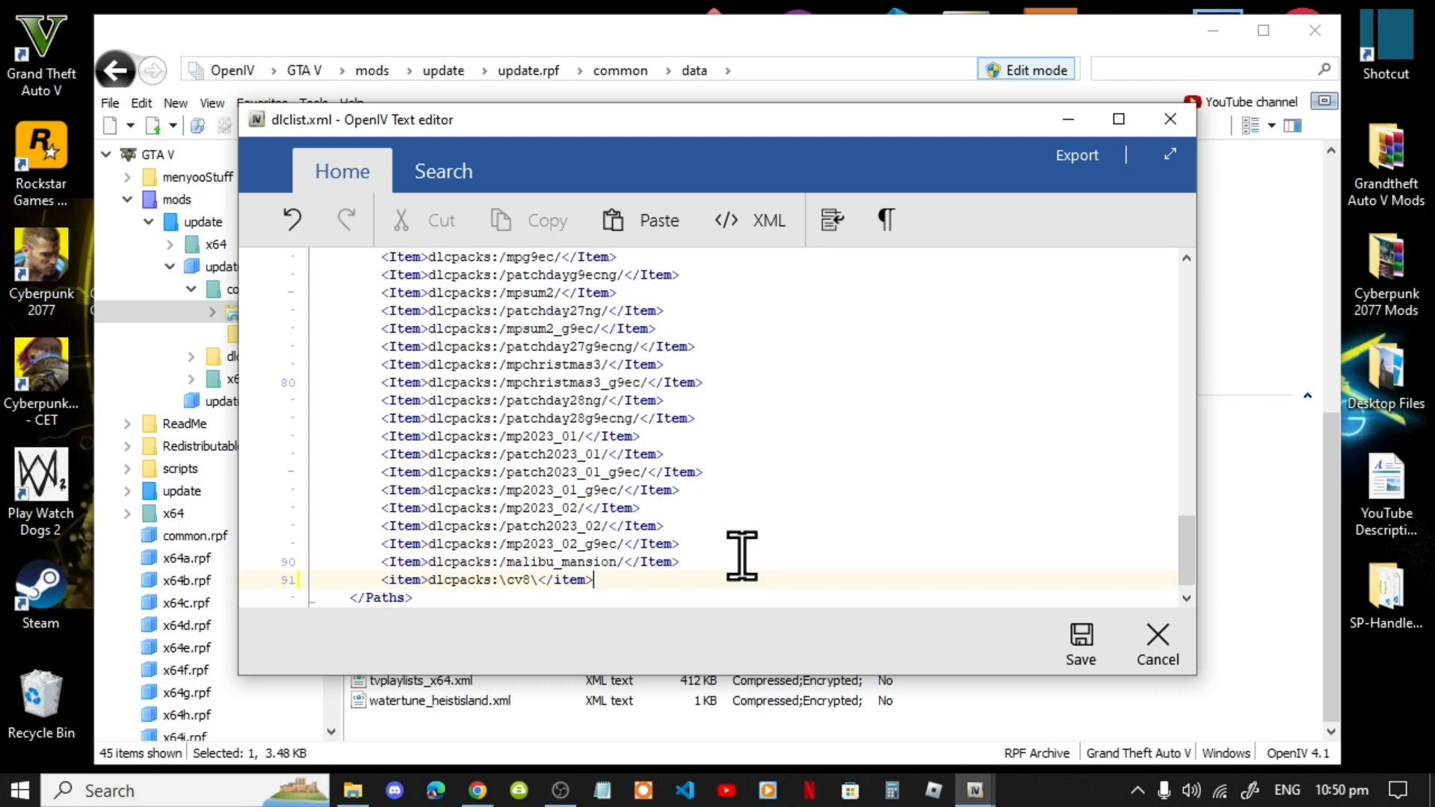
mouse_move(1011, 595)
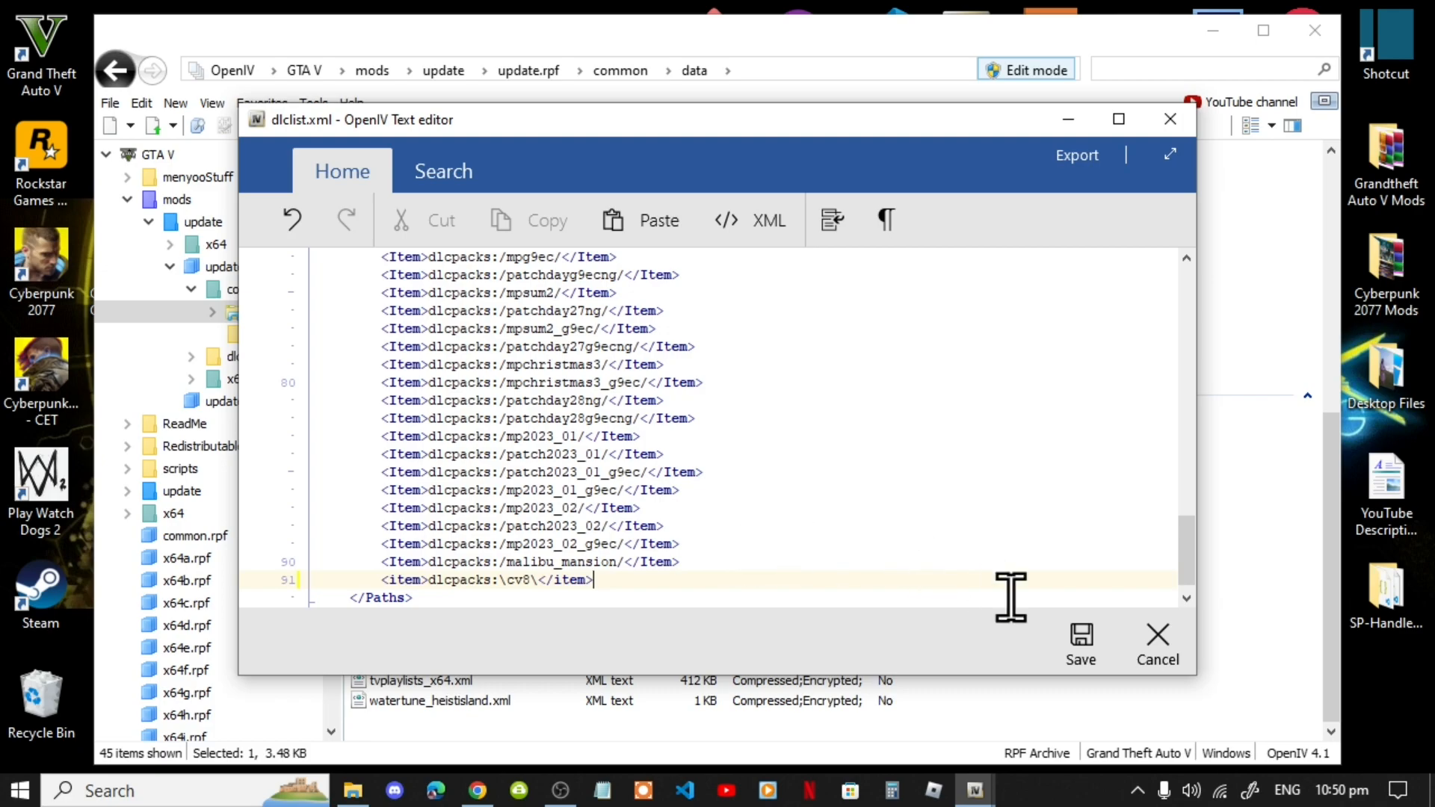
left_click(1157, 640)
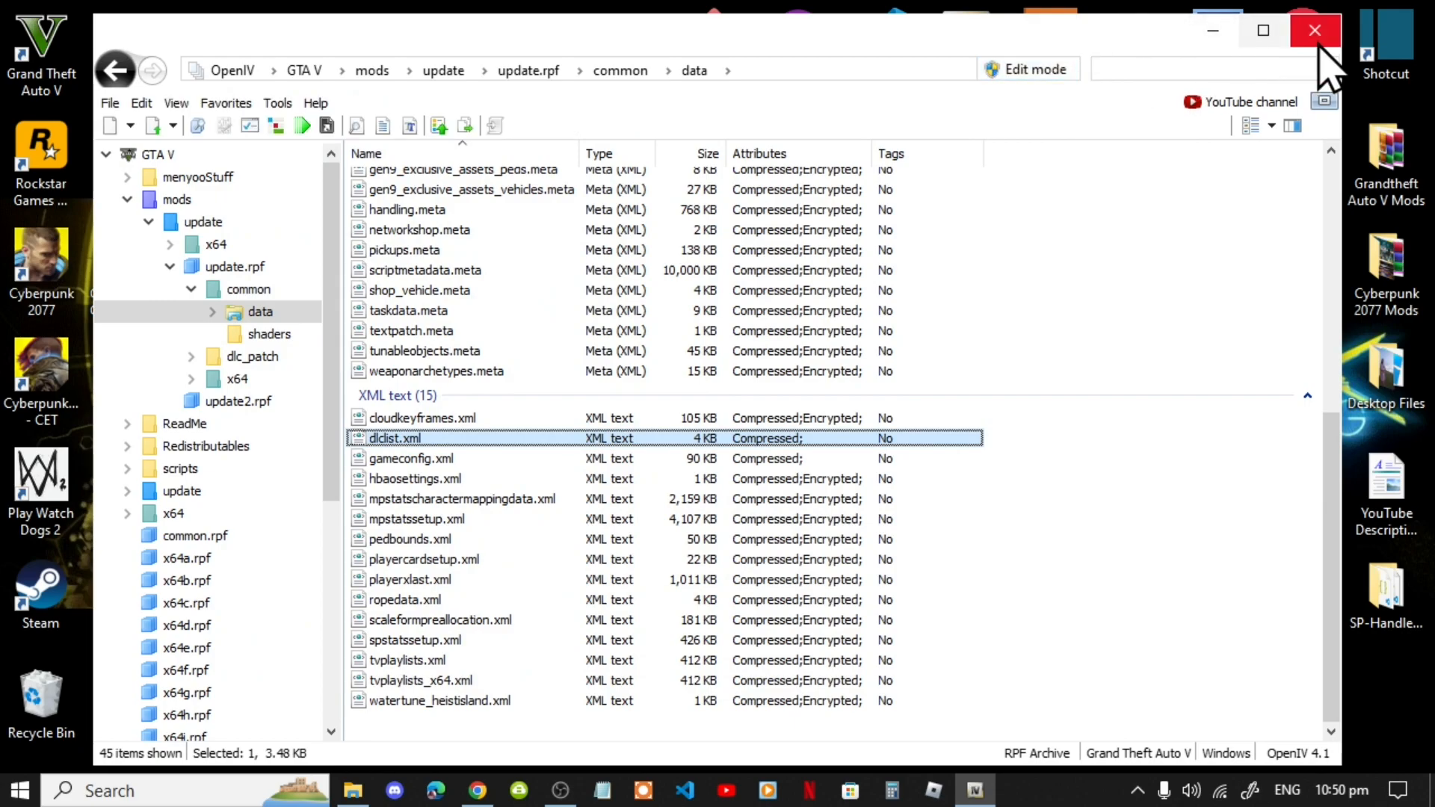
Close OpenIV and refresh the desktop.
left_click(1316, 30)
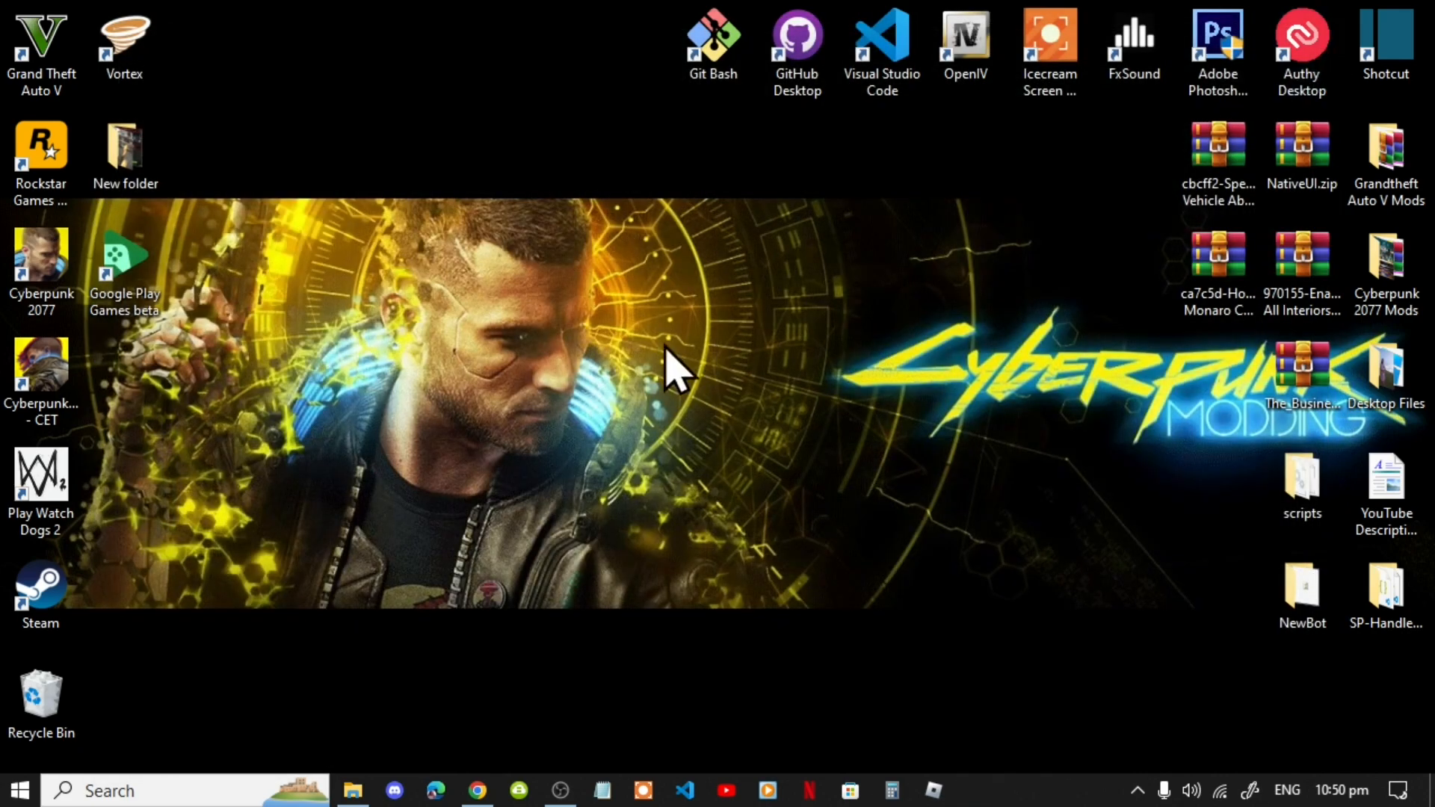
right_click(666, 366)
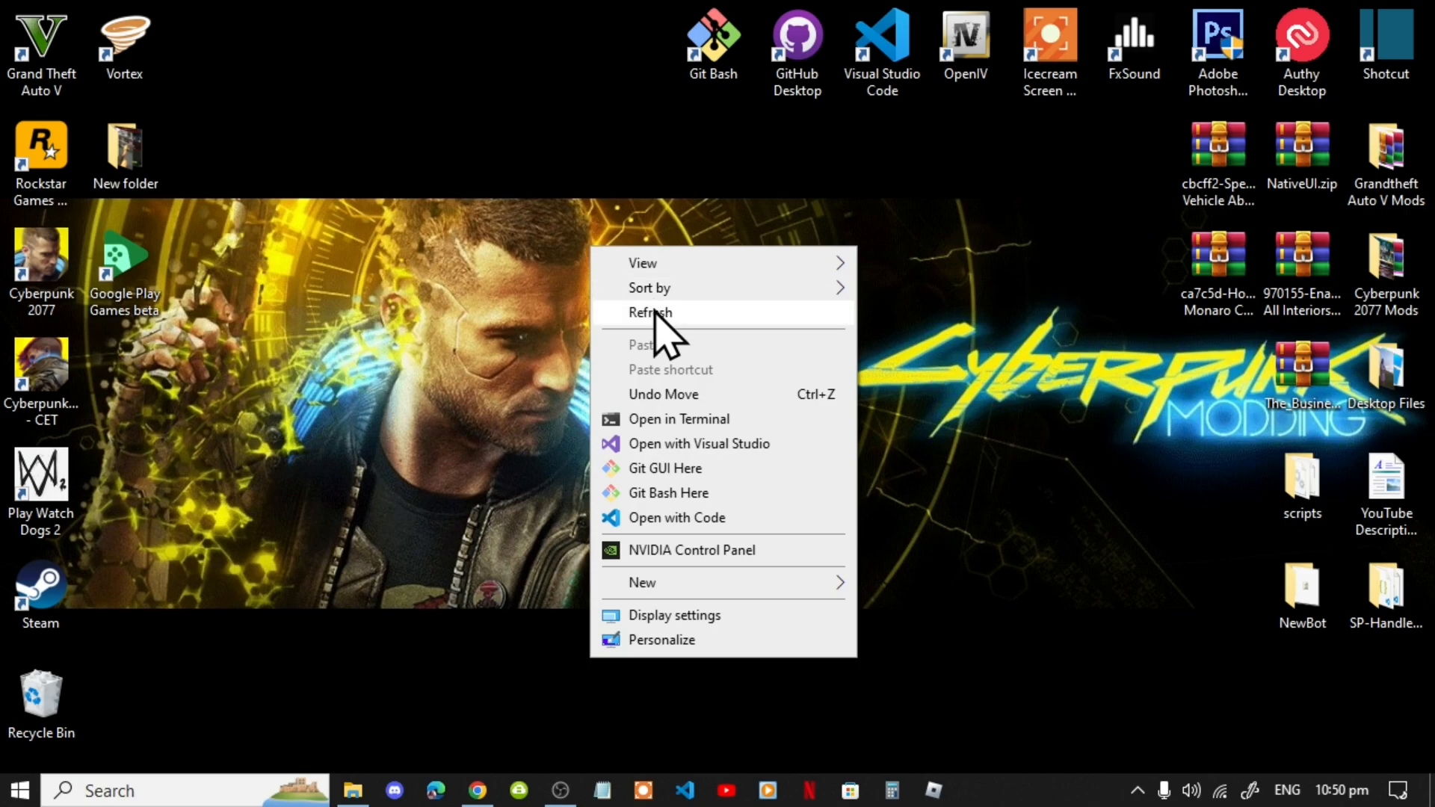
left_click(649, 313)
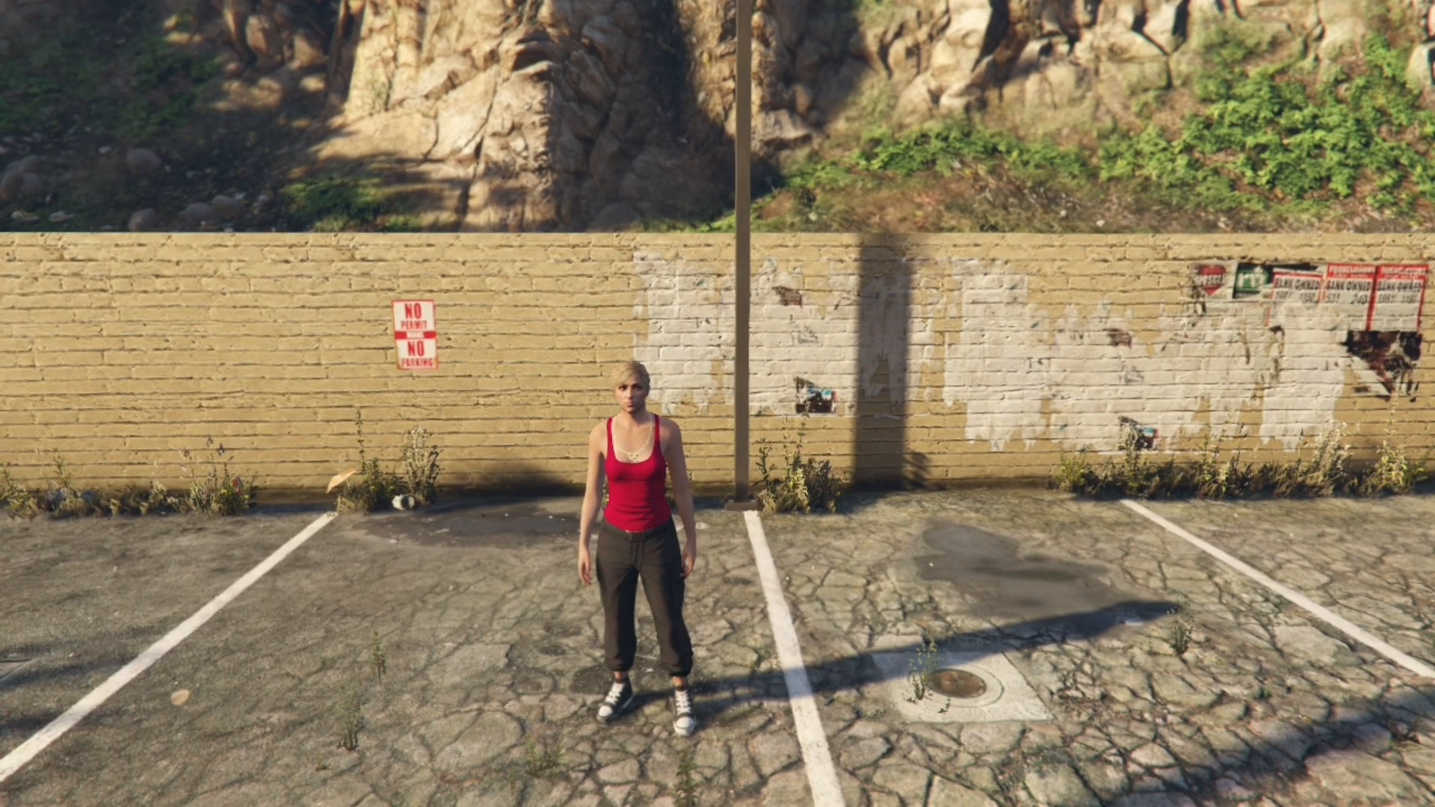
Open the trainer's Vehicle Spawn Menu and choose Spawn Vehicle By Model Name.
key("w")
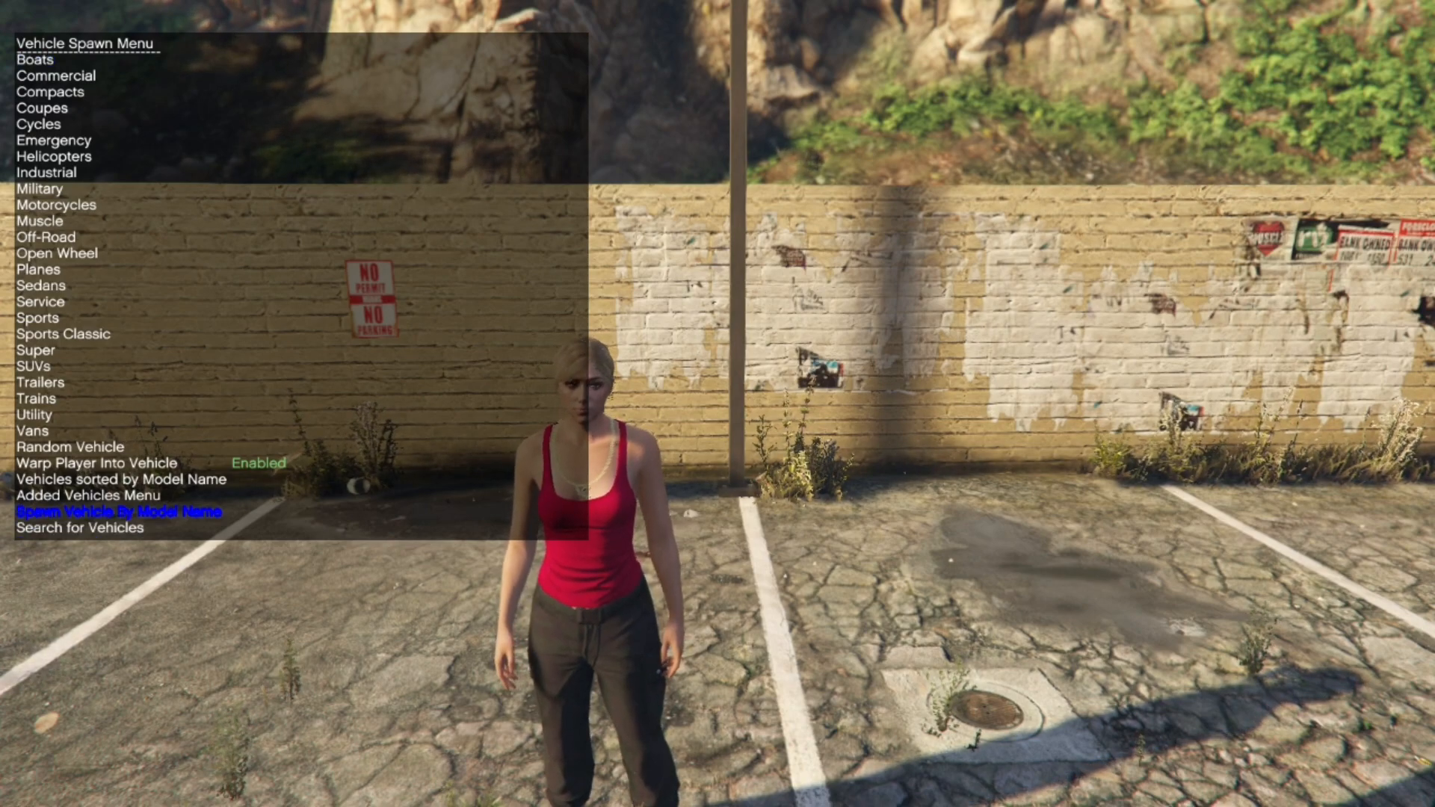
left_click(87, 495)
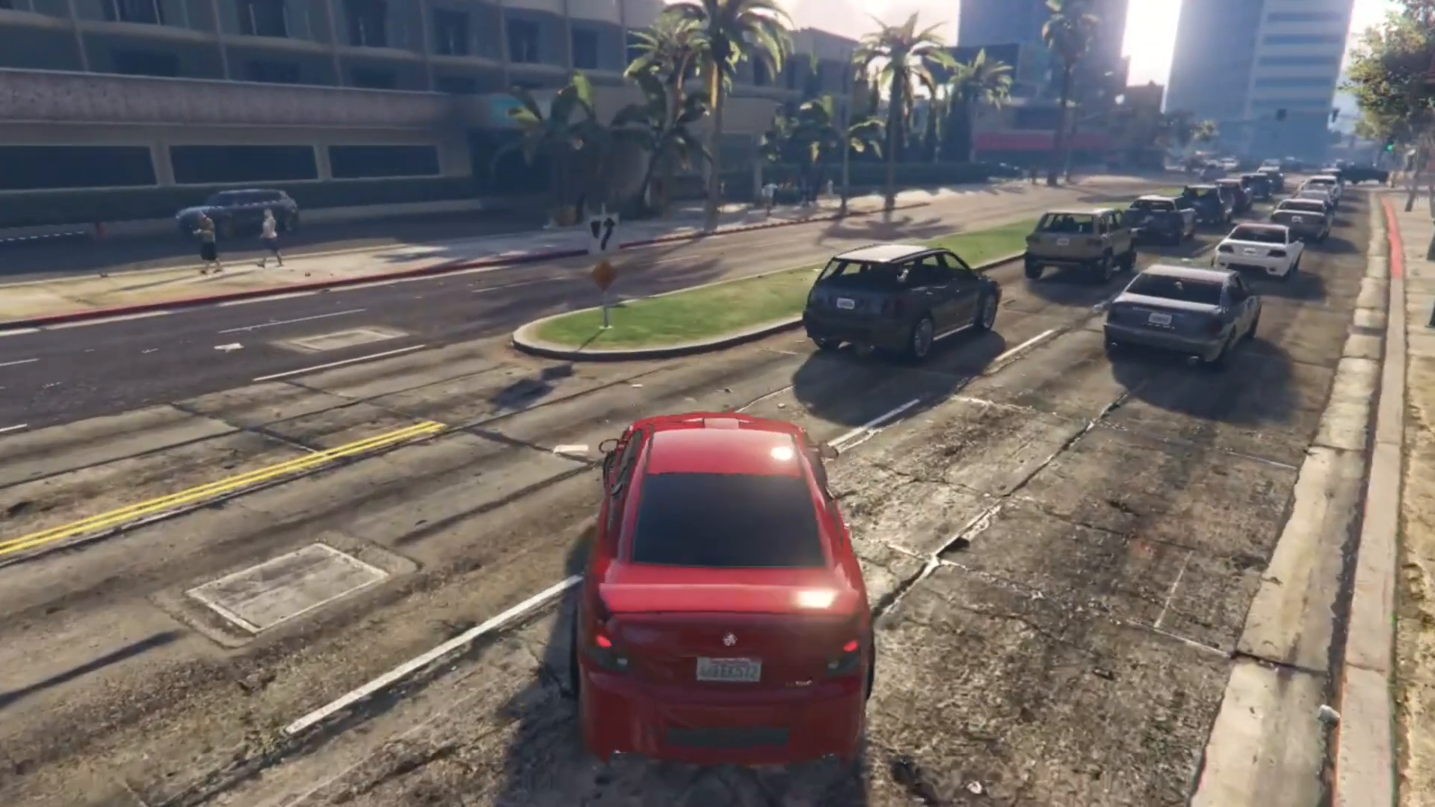
Drive the spawned red cv8 Monaro along the city street and median.
key("w")
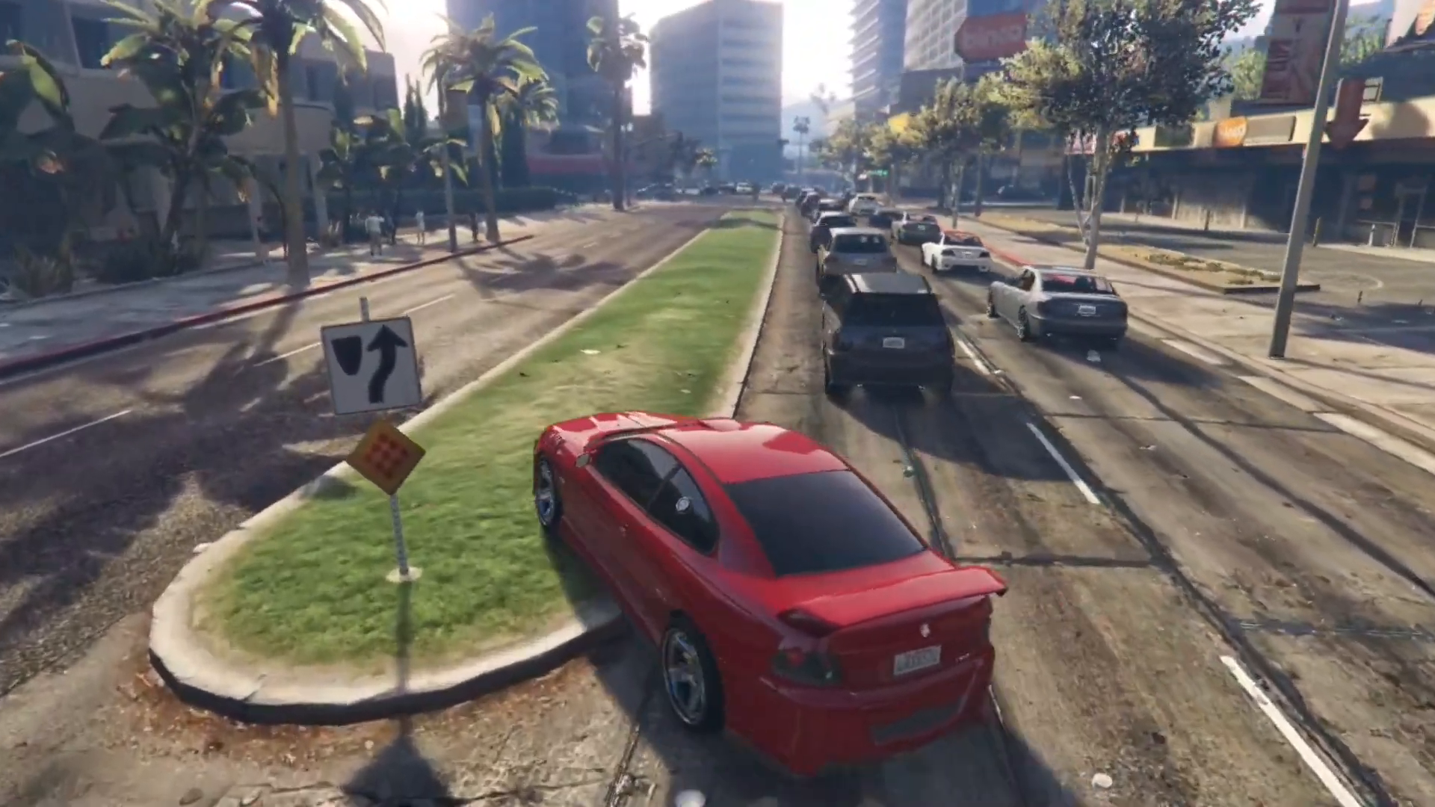
key("w")
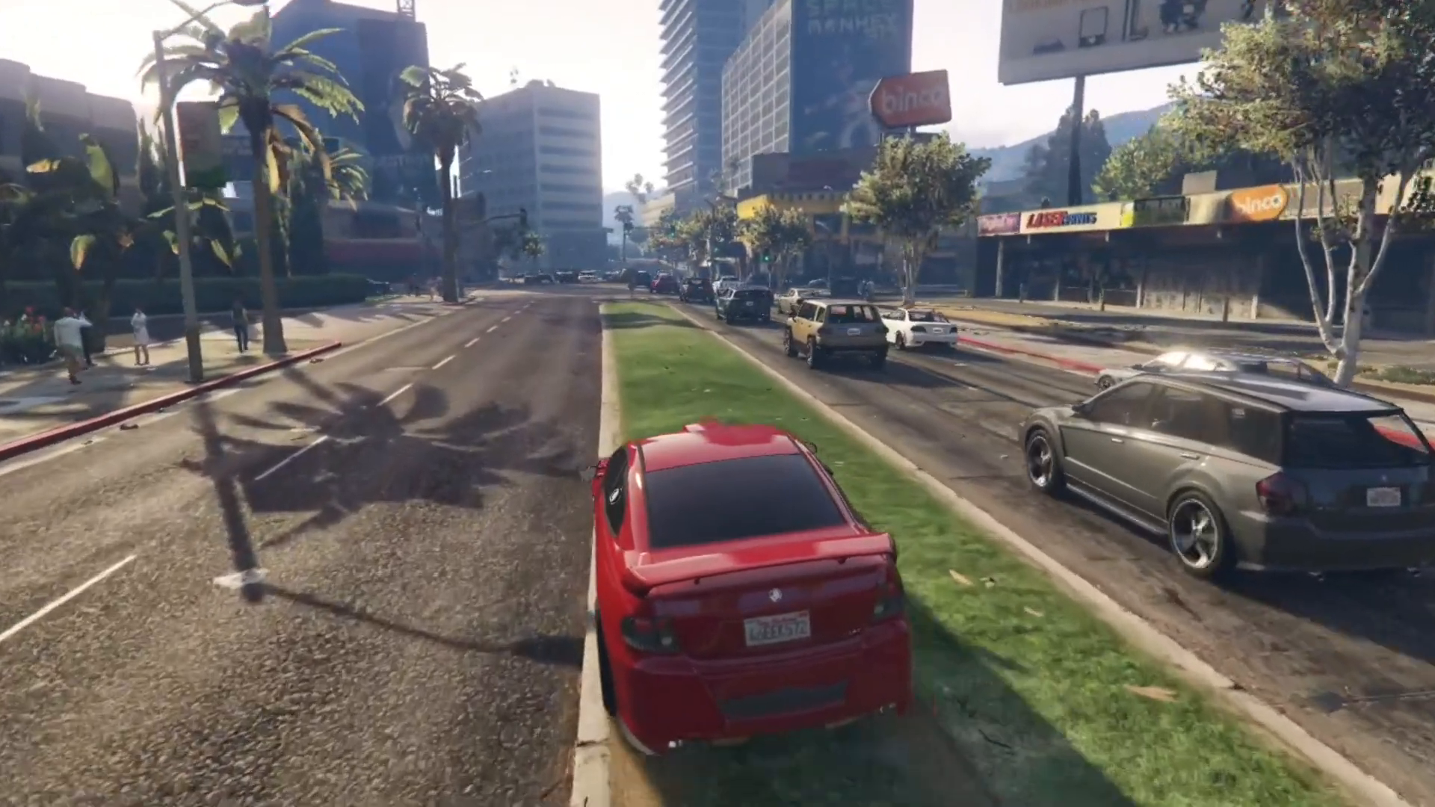